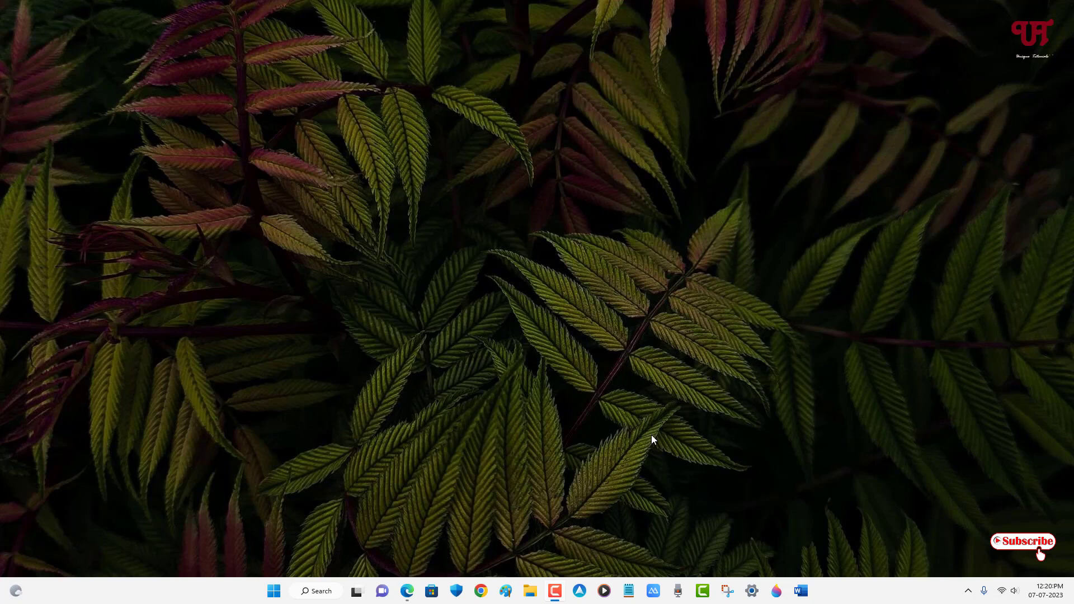
{"action": "mouse_move", "coordinate": [603, 314]}
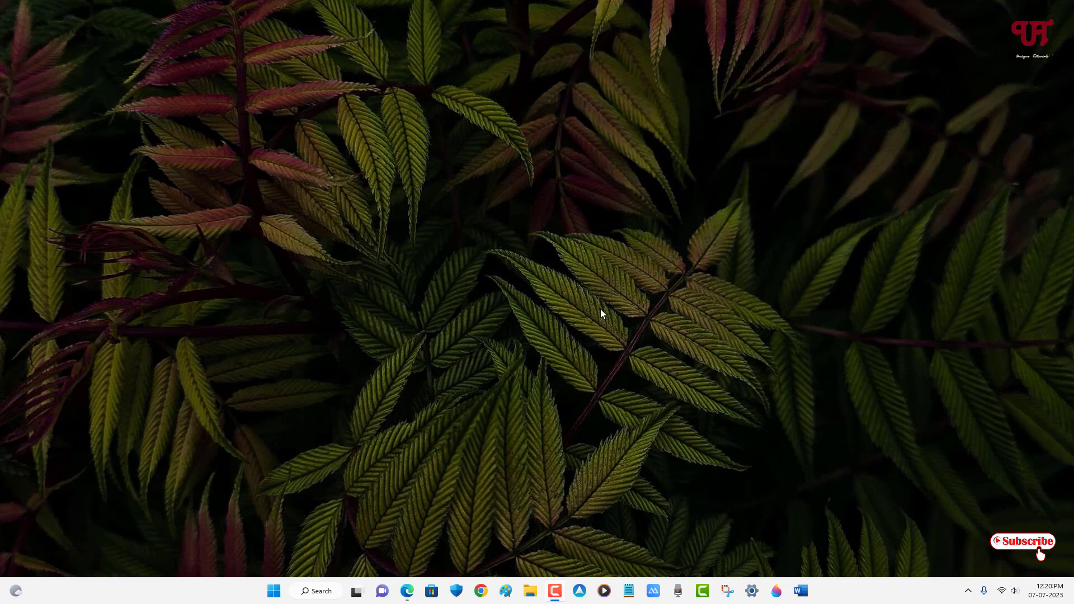
{"action": "mouse_move", "coordinate": [436, 388]}
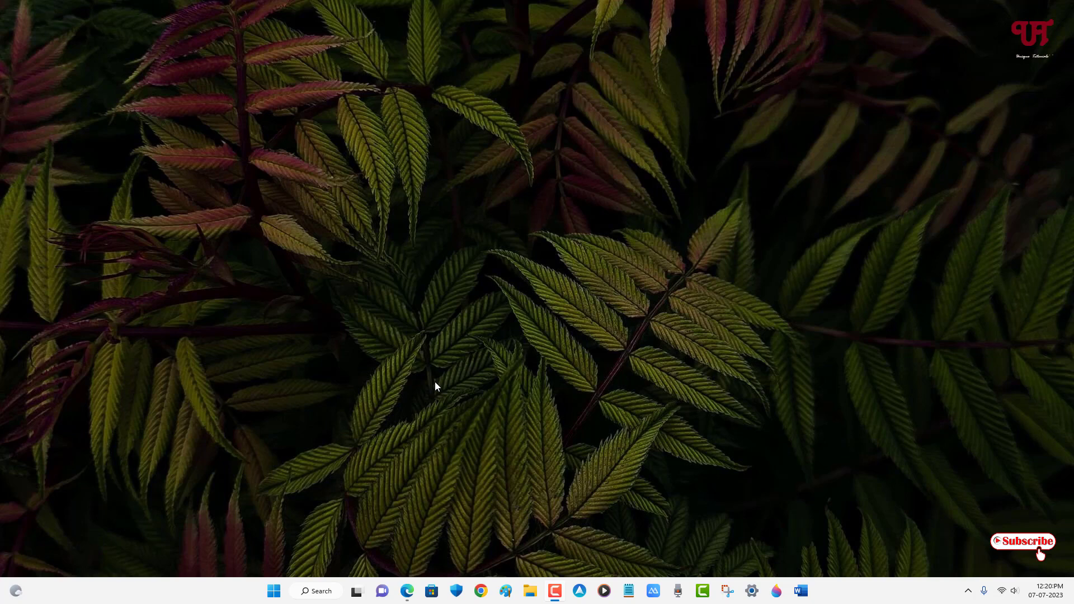
{"action": "mouse_move", "coordinate": [585, 358]}
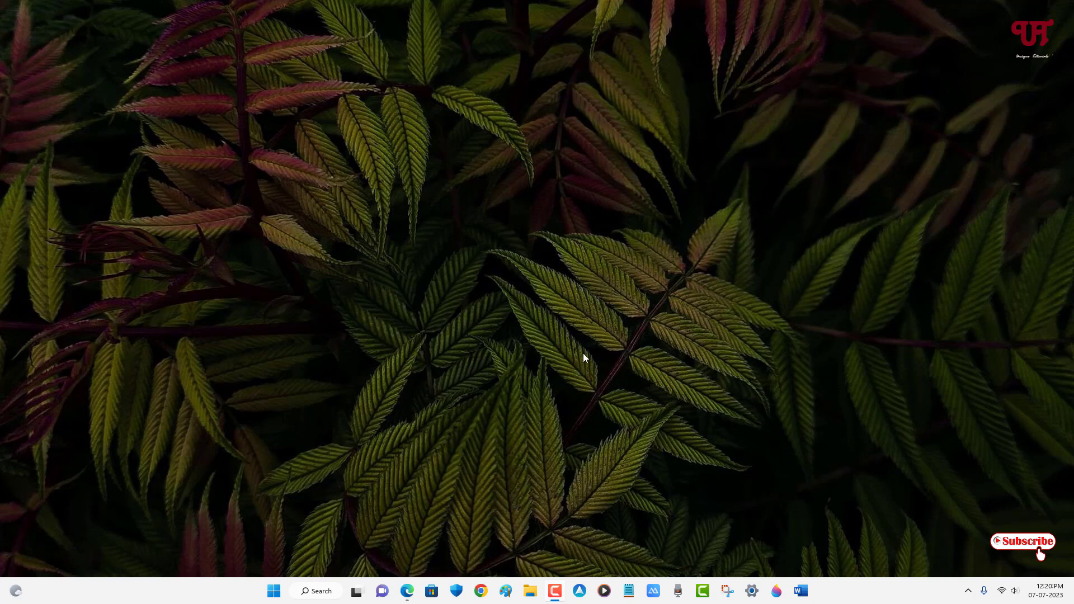
{"action": "mouse_move", "coordinate": [422, 302]}
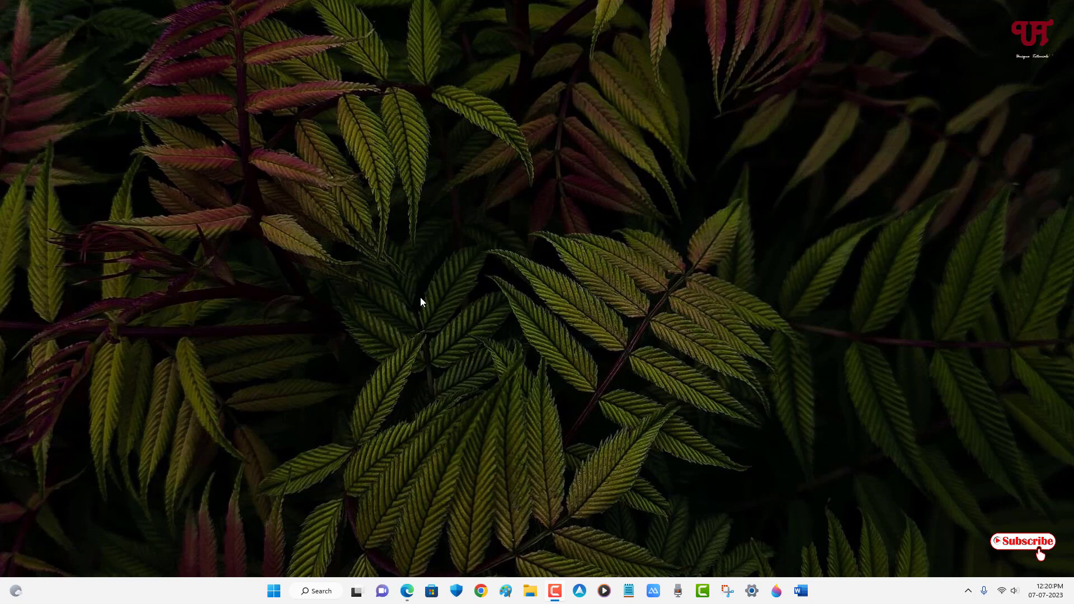
{"action": "mouse_move", "coordinate": [408, 590]}
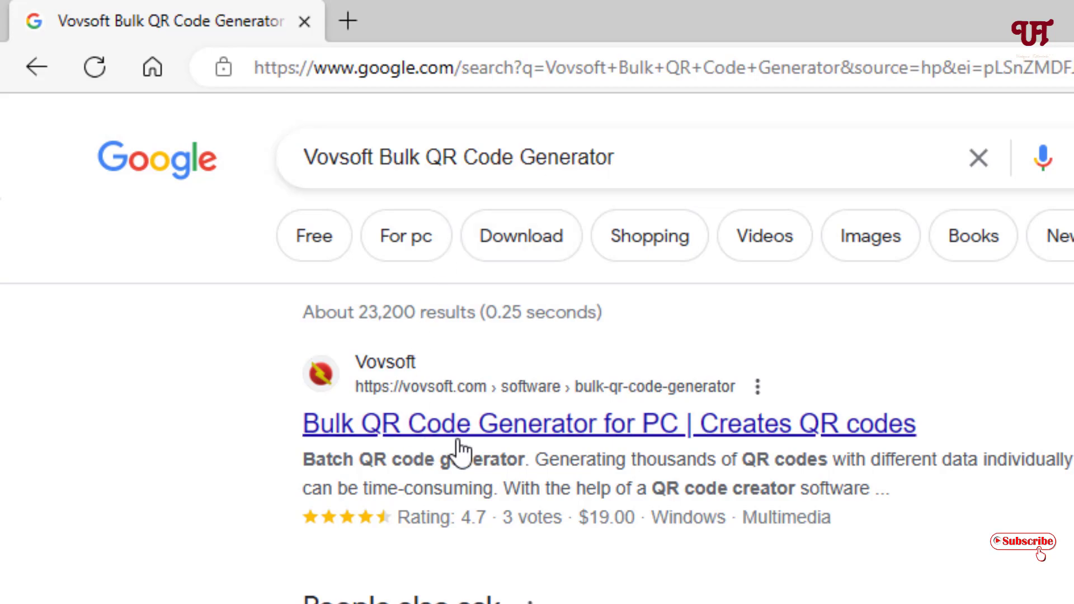
Download the portable Bulk QR Code Generator zip from the Vovsoft product page.
{"action": "left_click", "coordinate": [609, 423]}
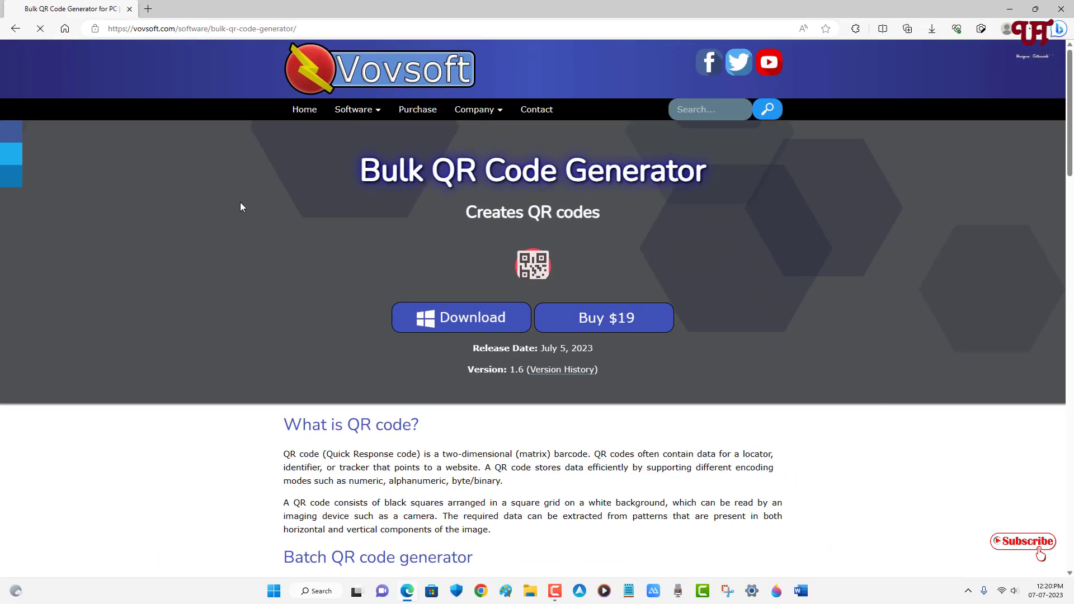
{"action": "left_click", "coordinate": [460, 316]}
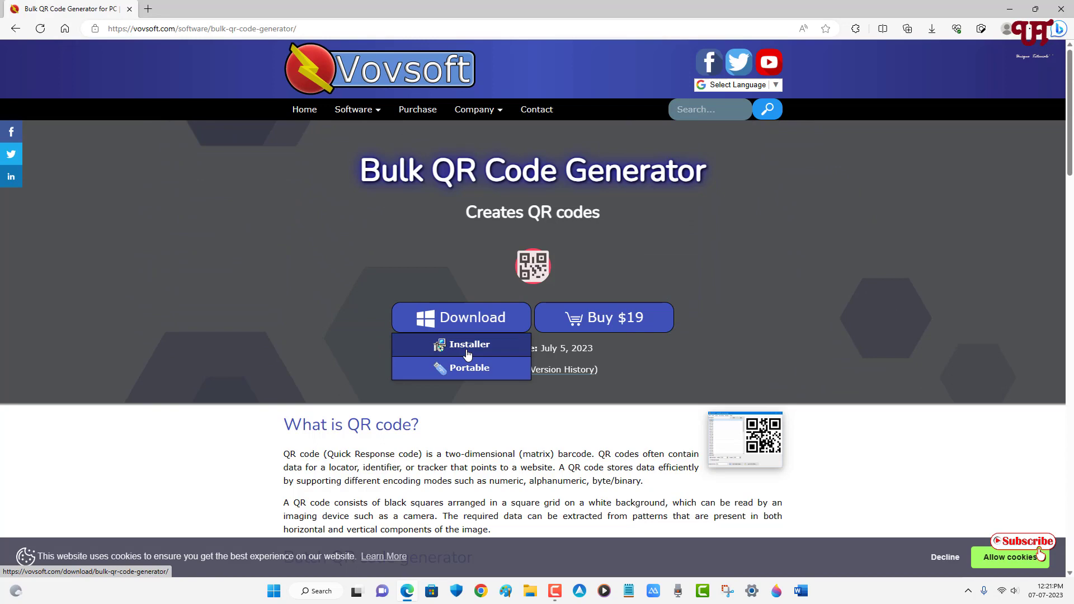
{"action": "left_click", "coordinate": [469, 368]}
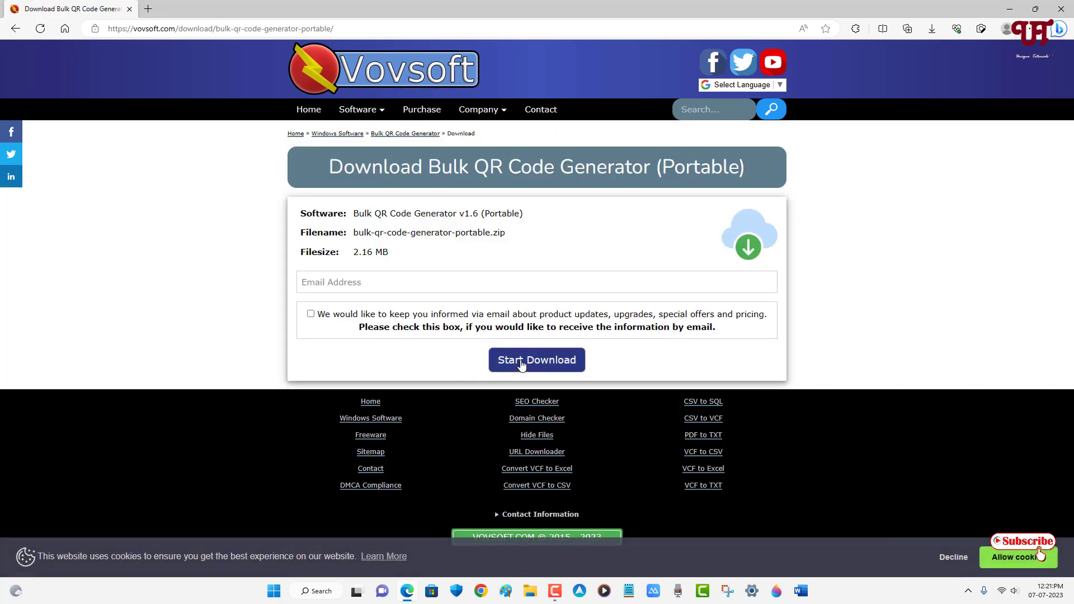
{"action": "left_click", "coordinate": [536, 360]}
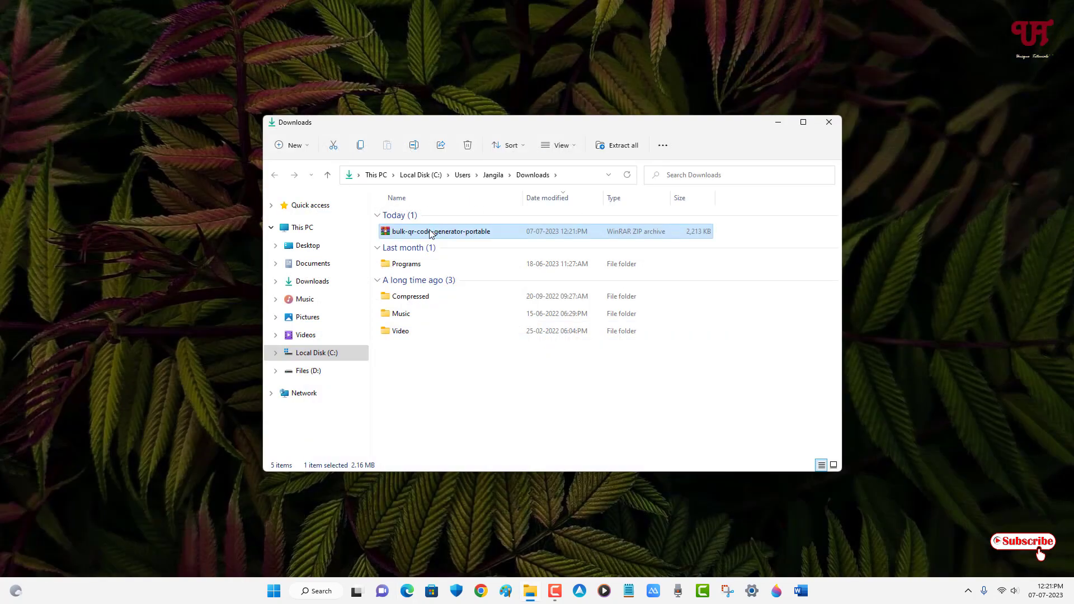
Extract the downloaded zip in Downloads and launch qrcode.exe from the extracted folder.
{"action": "double_click", "coordinate": [441, 231]}
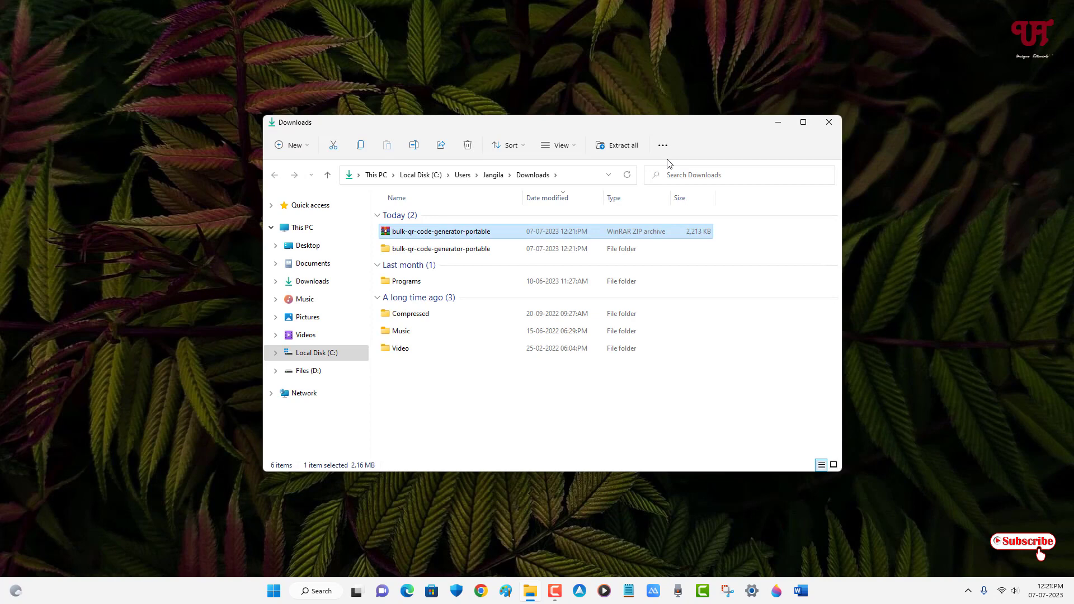
{"action": "double_click", "coordinate": [440, 249]}
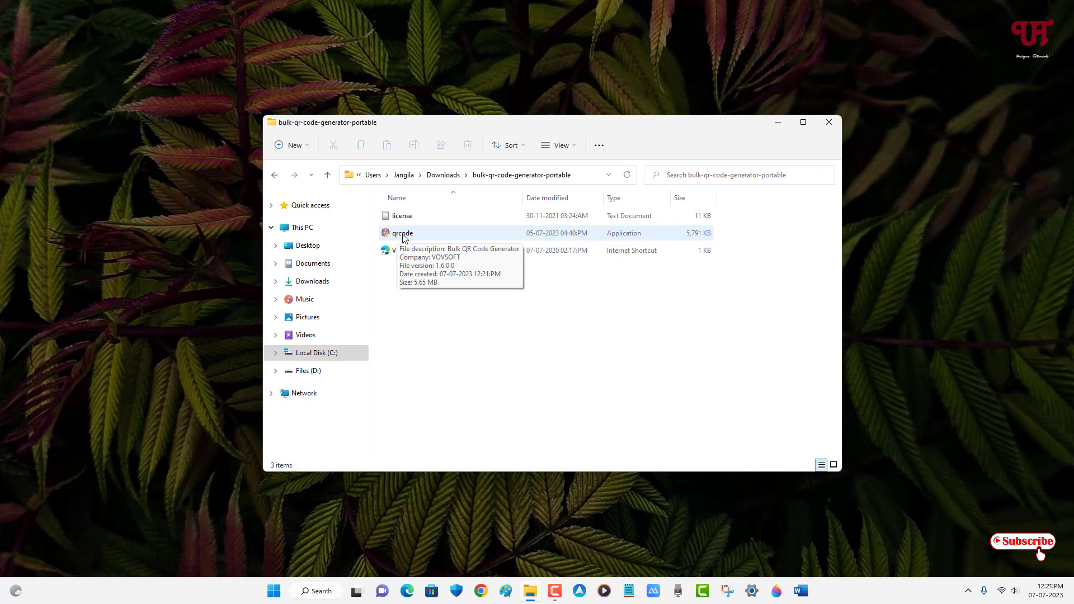
{"action": "double_click", "coordinate": [401, 233]}
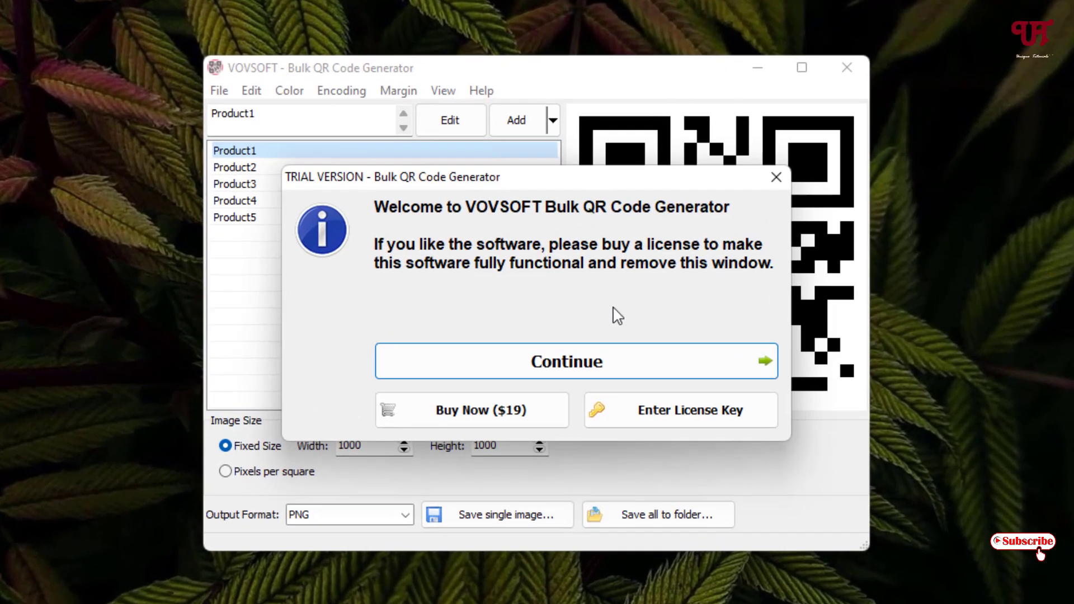
{"action": "mouse_move", "coordinate": [439, 410]}
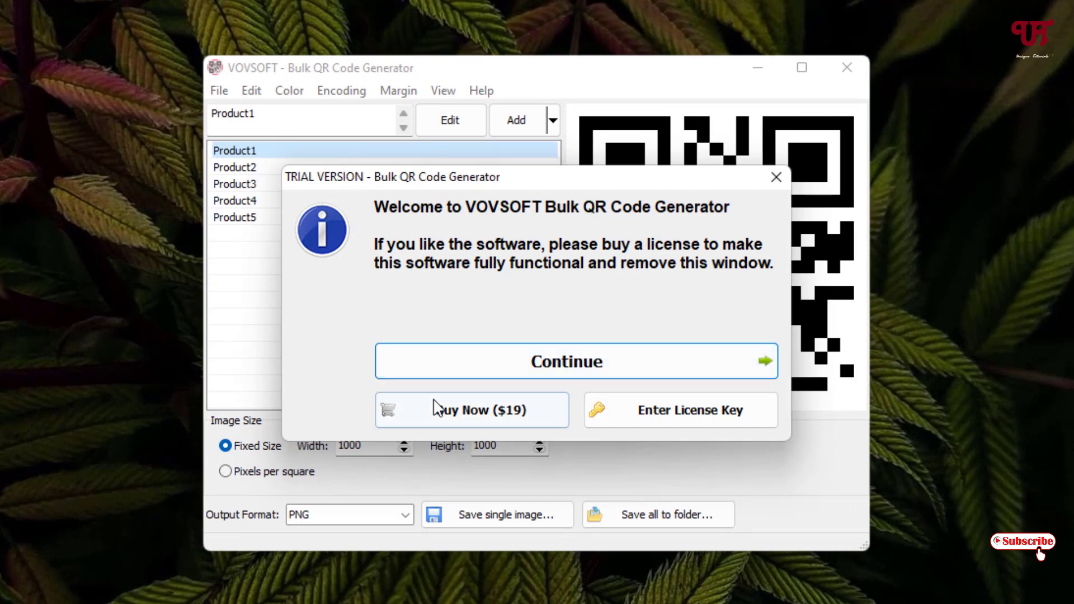
{"action": "mouse_move", "coordinate": [667, 317]}
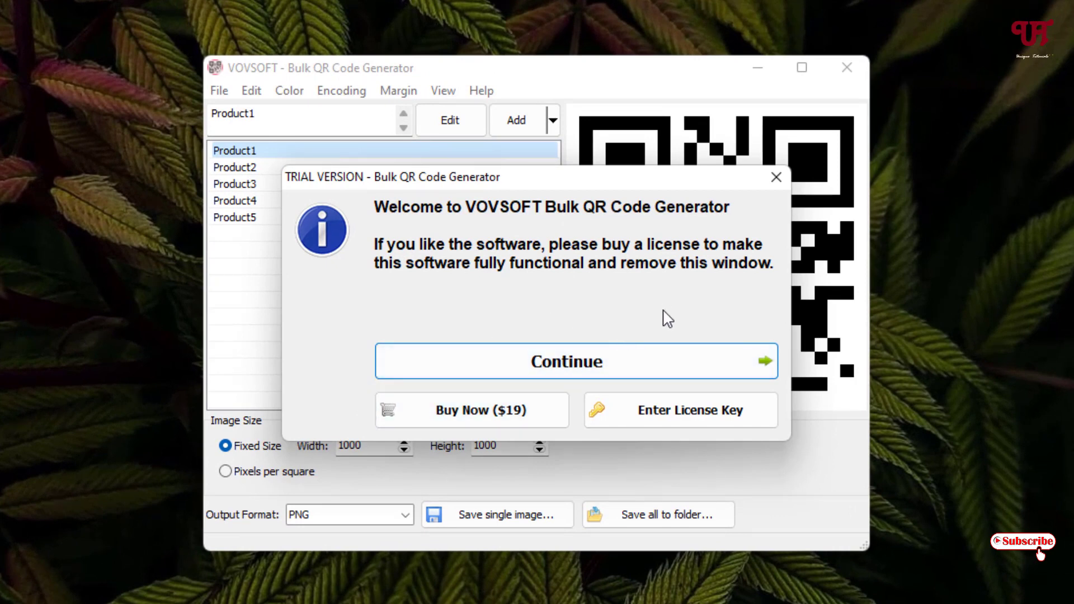
{"action": "mouse_move", "coordinate": [667, 314]}
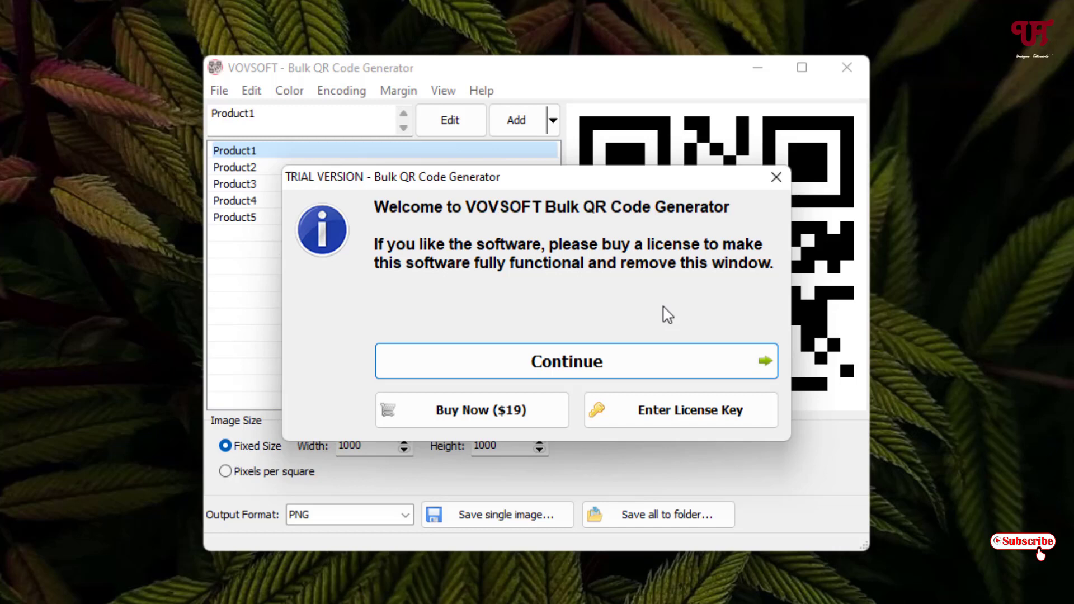
{"action": "mouse_move", "coordinate": [458, 271]}
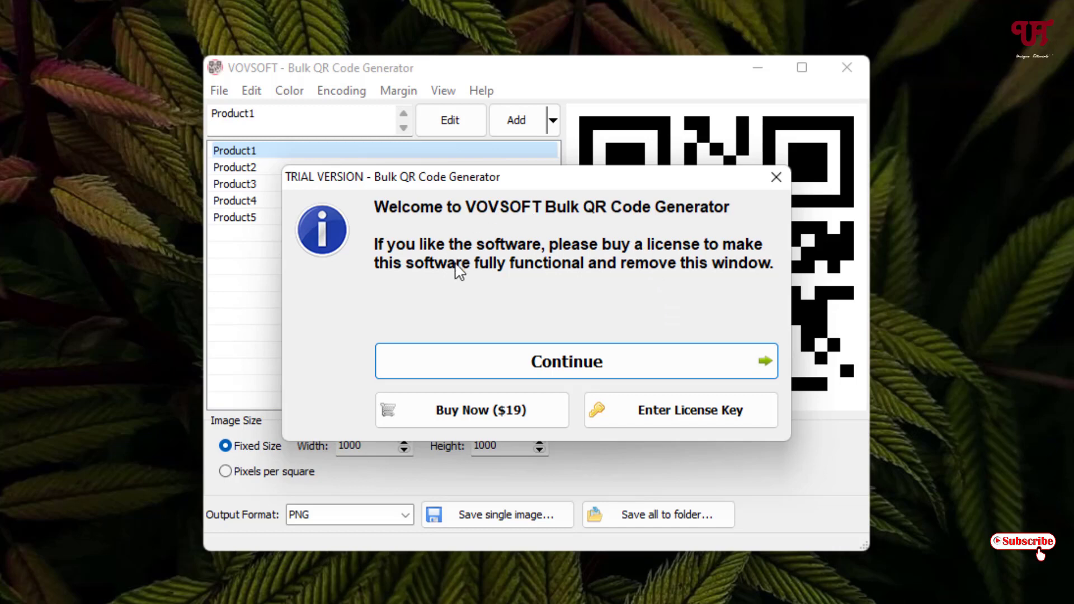
{"action": "mouse_move", "coordinate": [593, 287]}
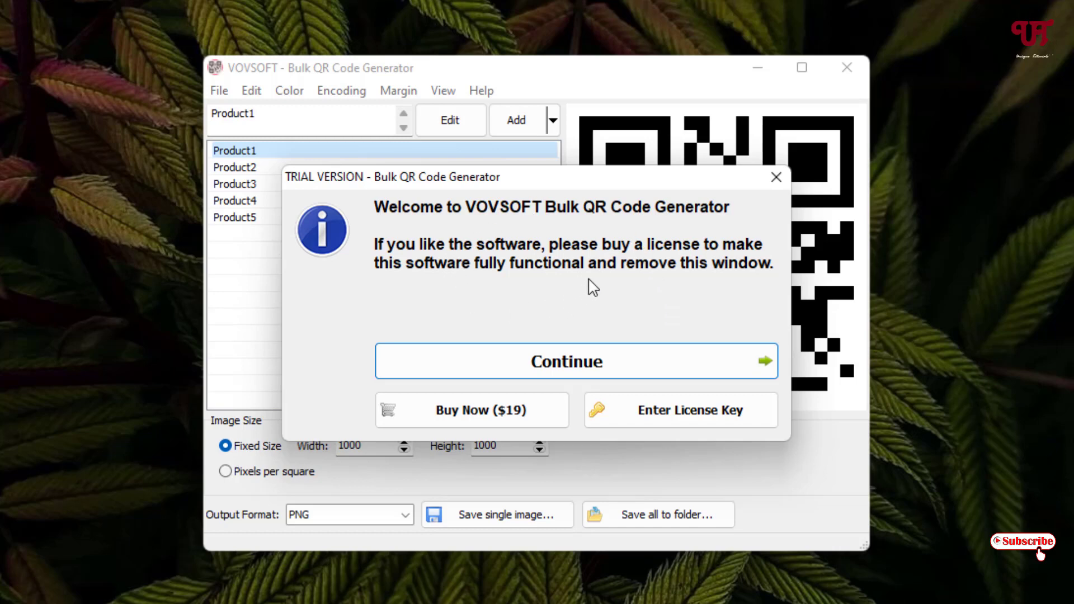
{"action": "mouse_move", "coordinate": [472, 411]}
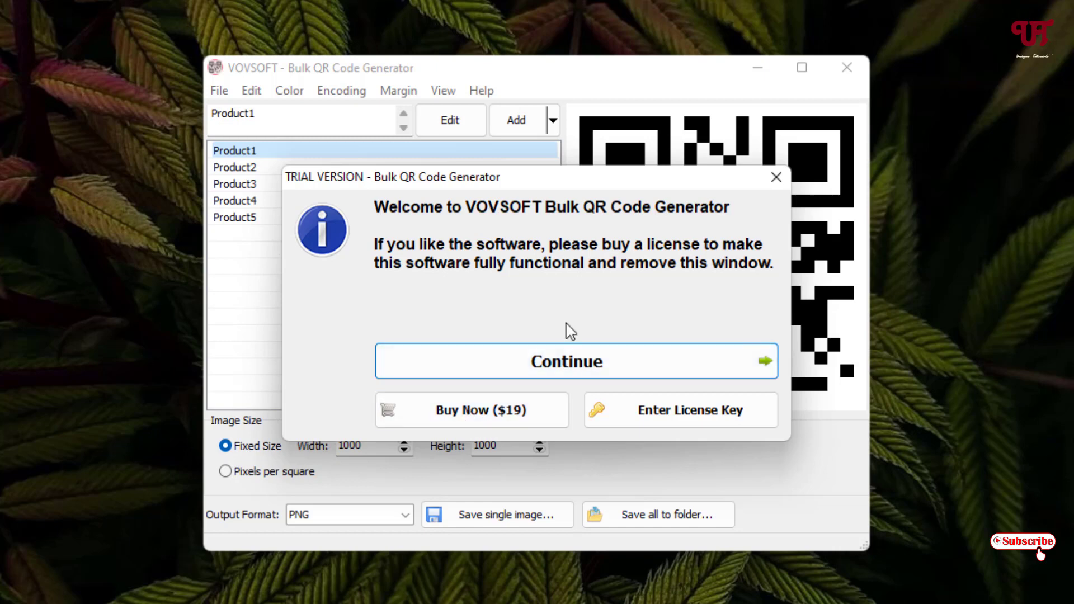
{"action": "mouse_move", "coordinate": [543, 284]}
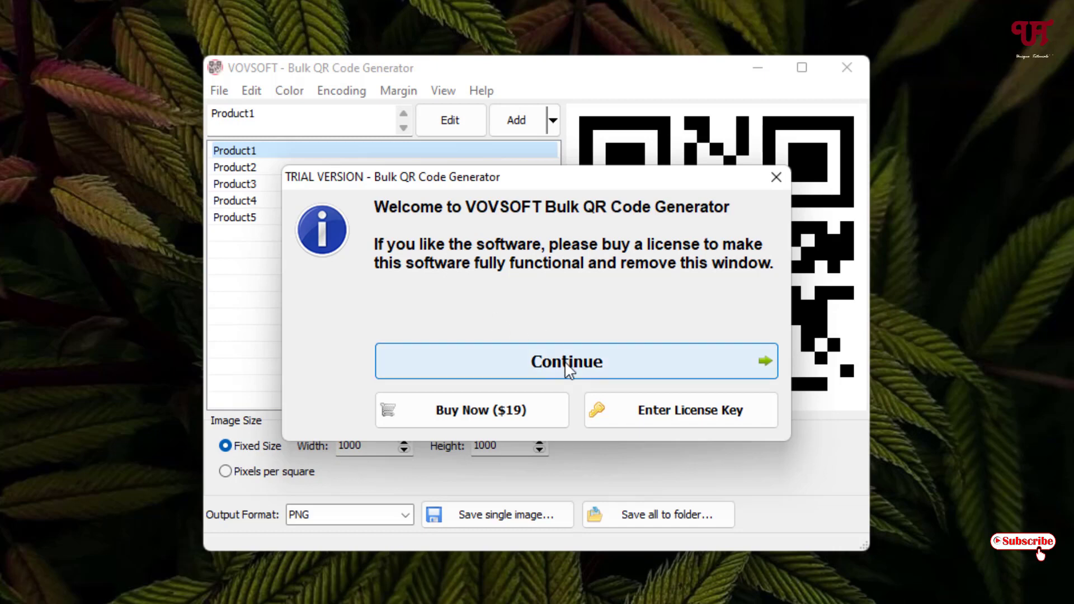
Continue past the TRIAL VERSION welcome dialog to the main window.
{"action": "left_click", "coordinate": [575, 361]}
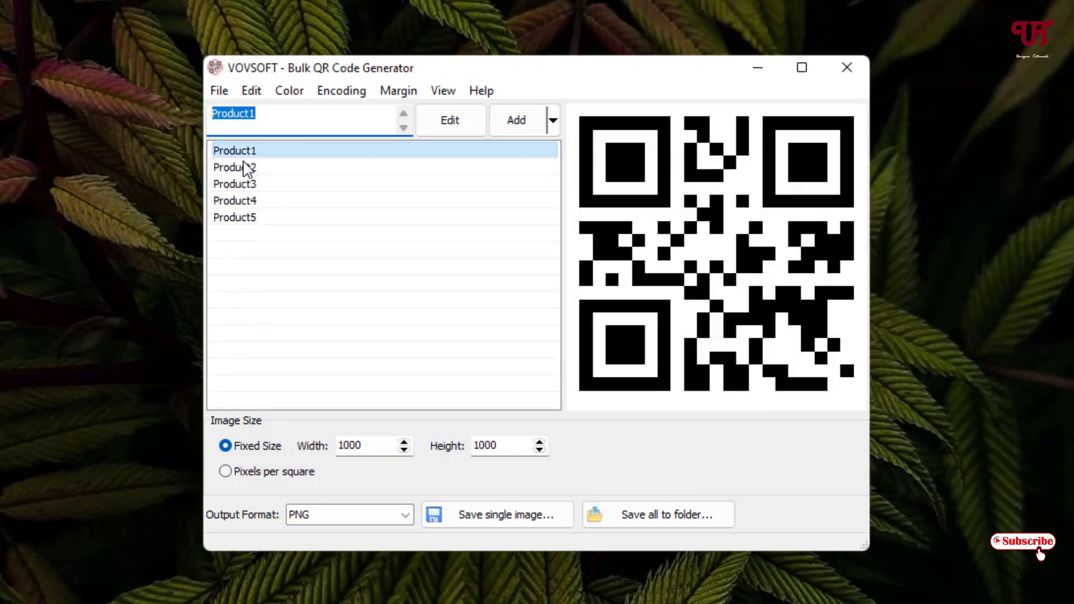
Clear the five sample Product entries so the QR text list is empty.
{"action": "left_click", "coordinate": [234, 167]}
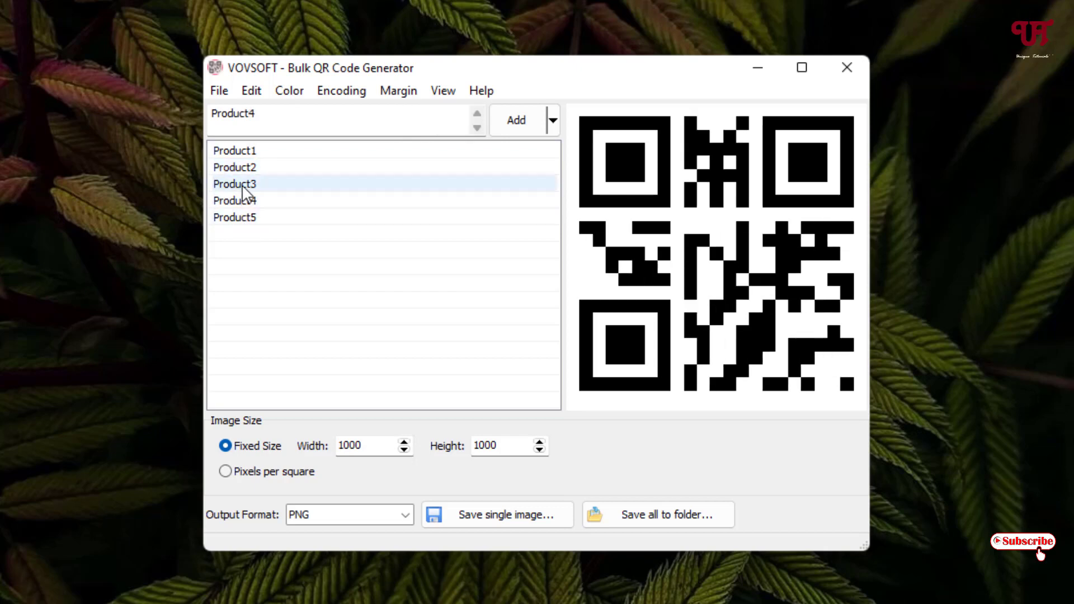
{"action": "left_click", "coordinate": [234, 150]}
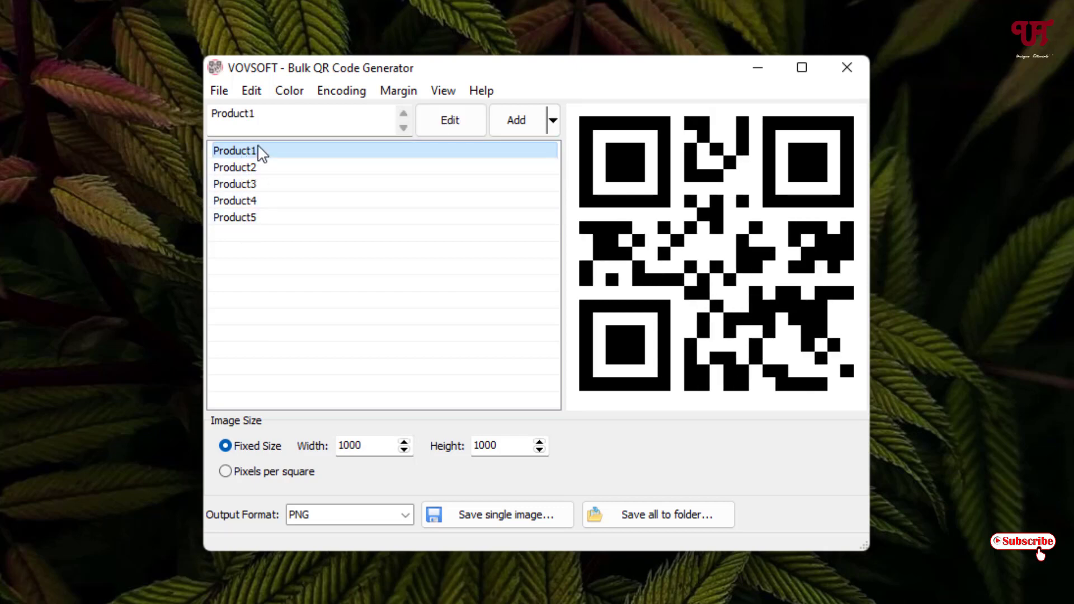
{"action": "left_click", "coordinate": [234, 167]}
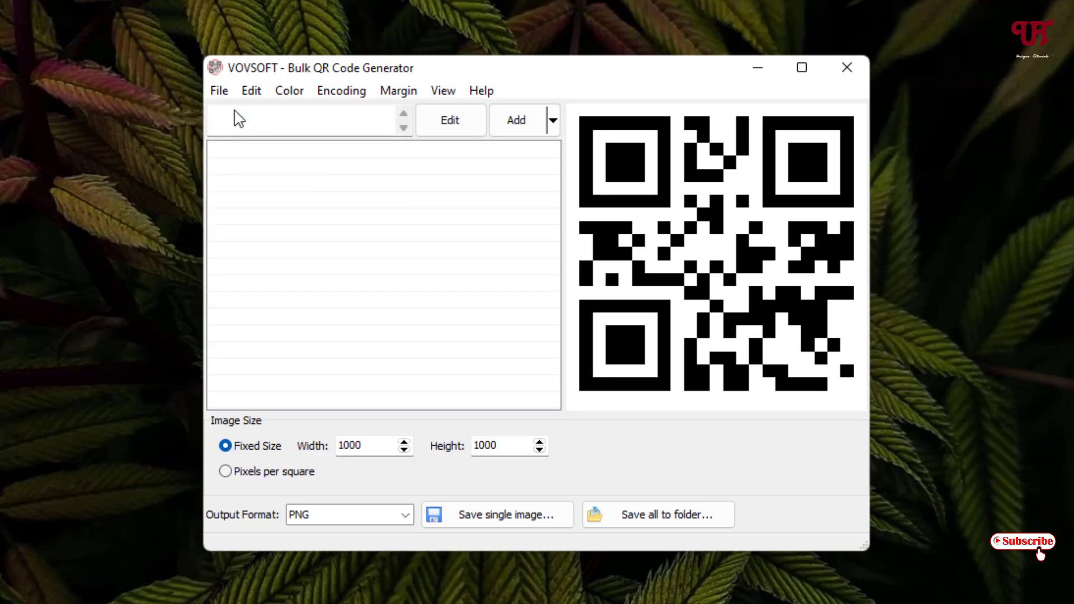
Add Uniquetutorials as the first QR text entry.
{"action": "left_click", "coordinate": [309, 120]}
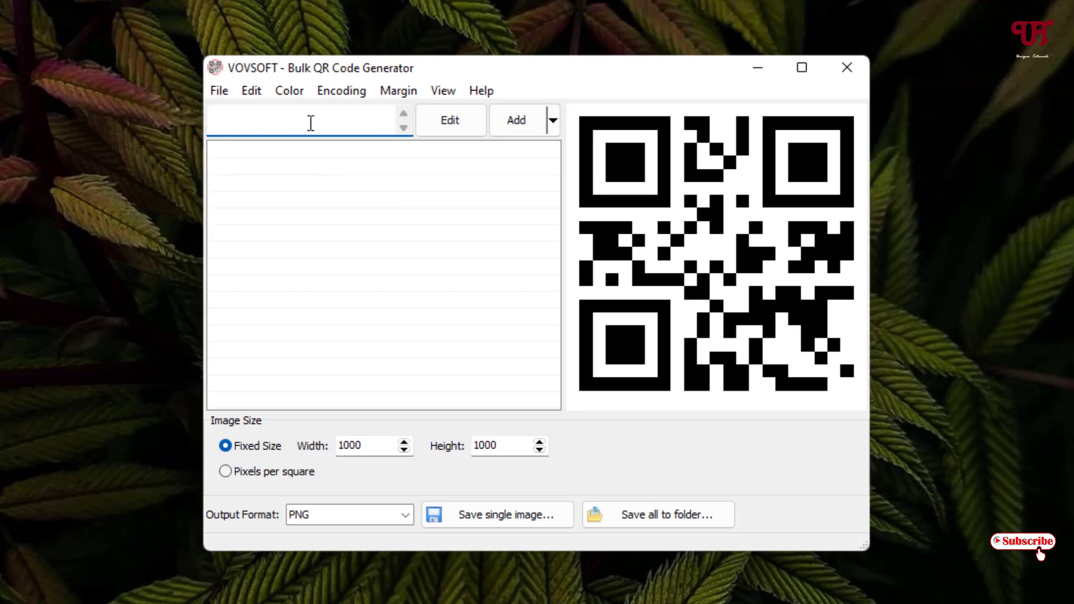
{"action": "type", "text": "Uniquetuto"}
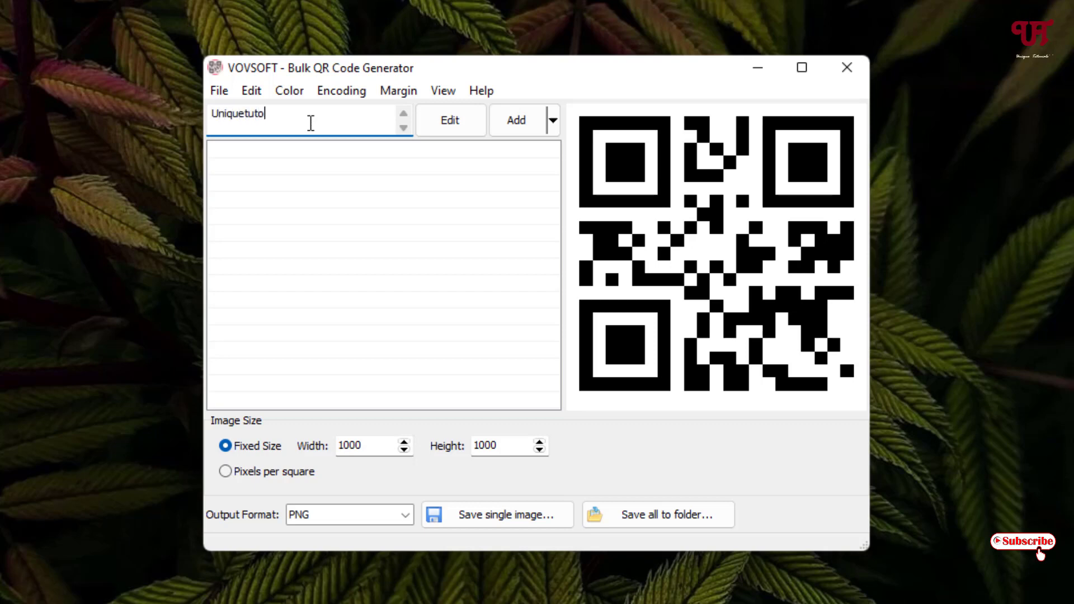
{"action": "type", "text": "rials"}
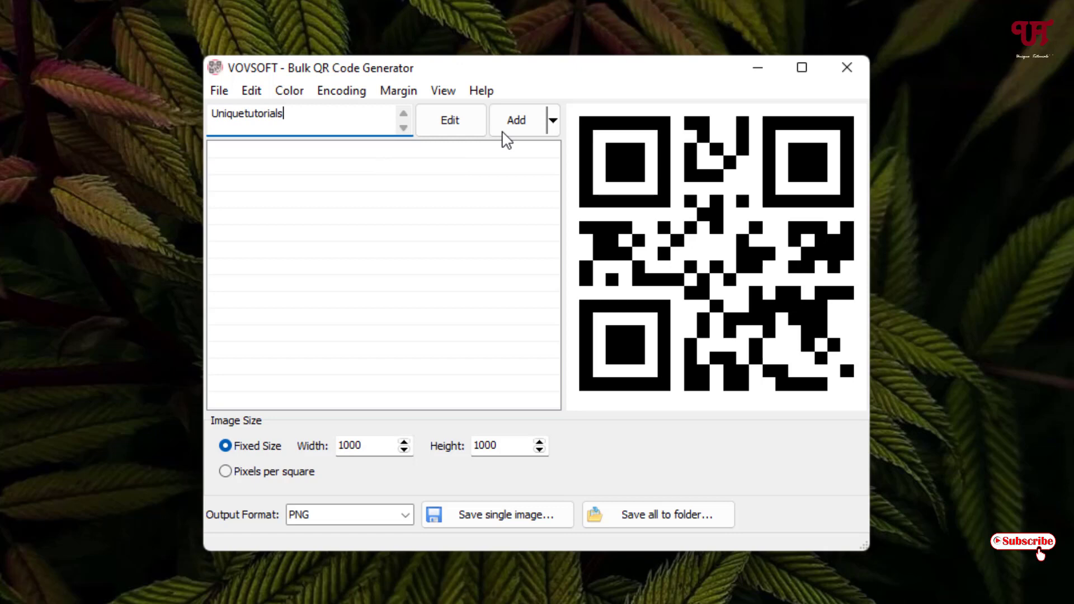
{"action": "left_click", "coordinate": [516, 120]}
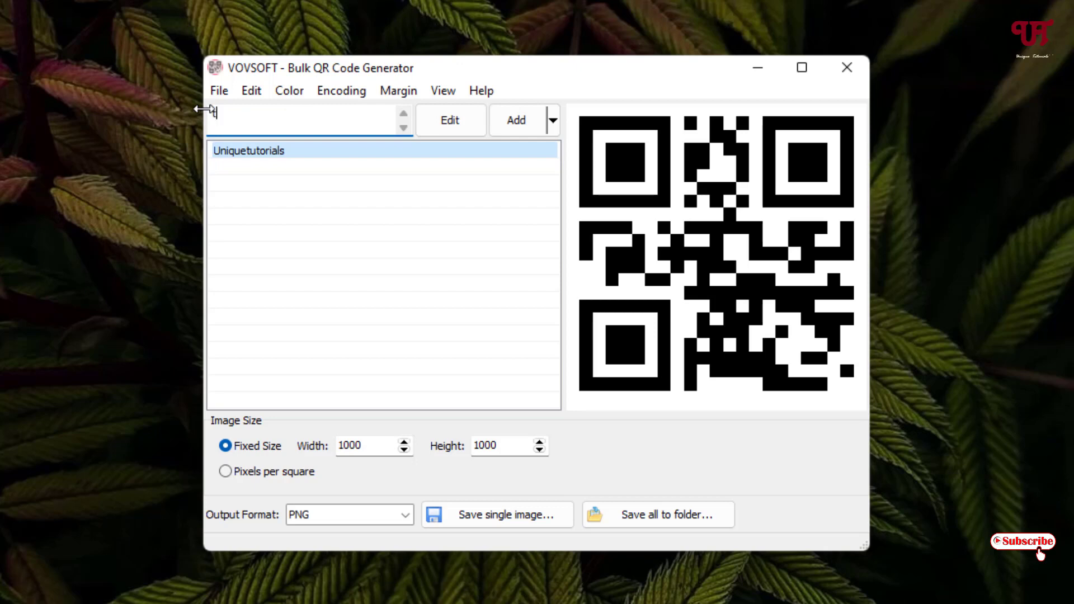
Add tutorials and tuto as entries, then preview Uniquetutorials' code.
{"action": "type", "text": "tutorials"}
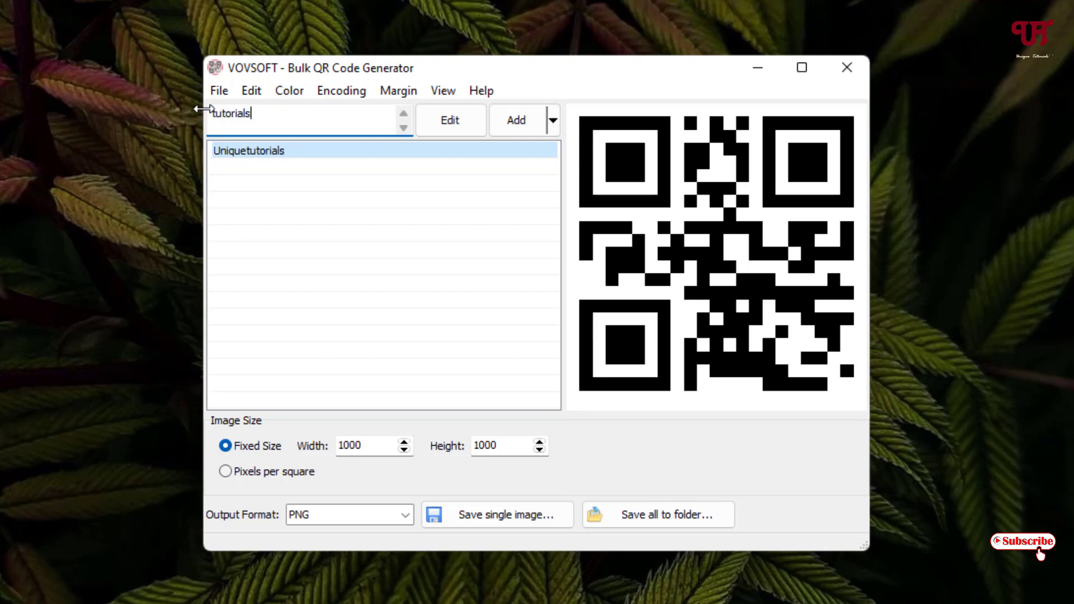
{"action": "left_click", "coordinate": [515, 119]}
{"action": "type", "text": "tuto"}
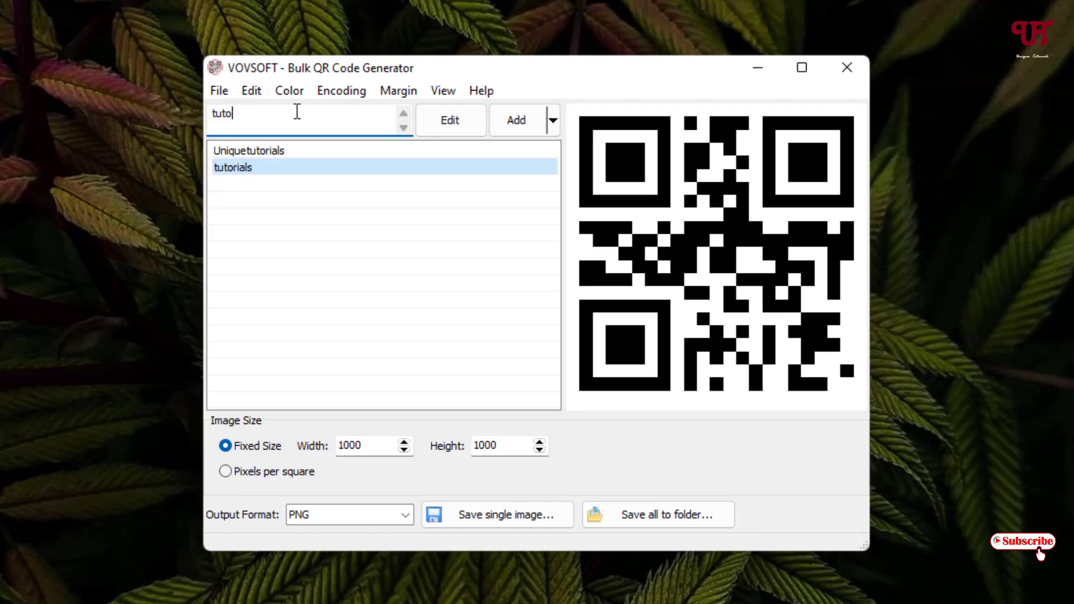
{"action": "left_click", "coordinate": [516, 120]}
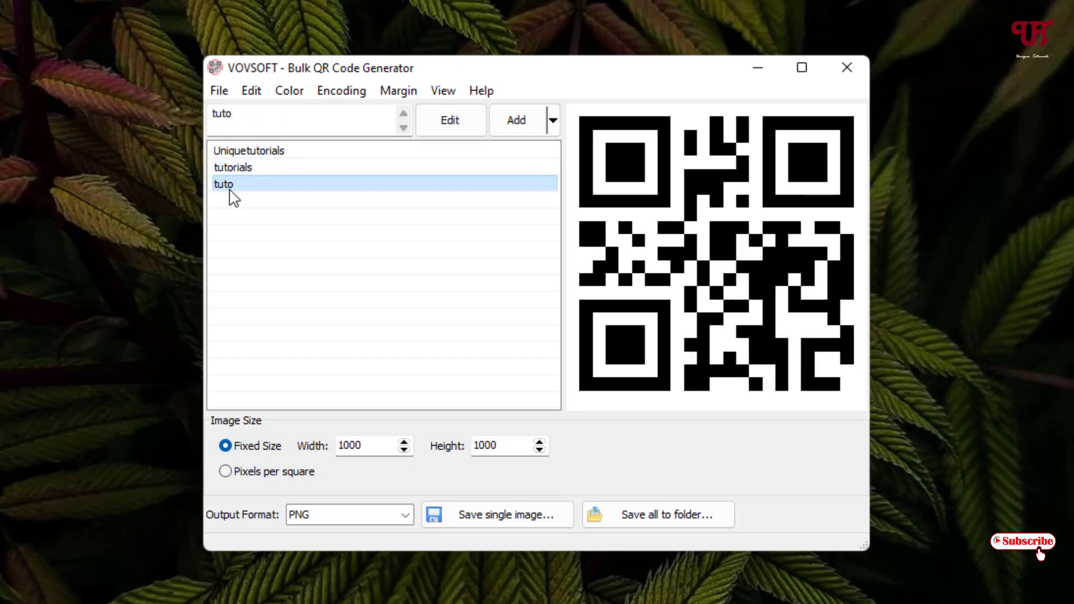
{"action": "left_click", "coordinate": [248, 150]}
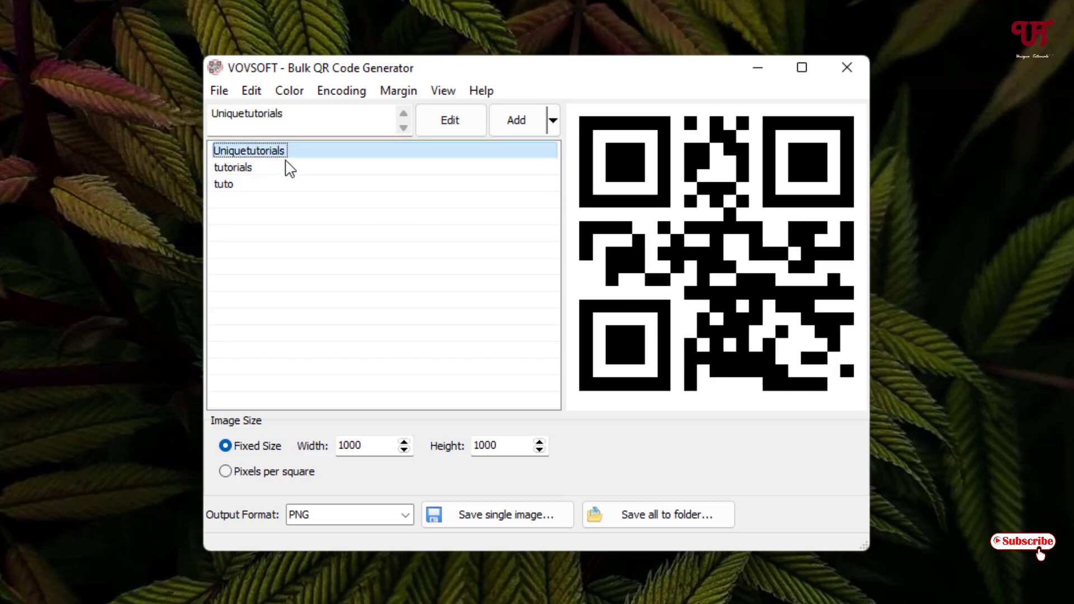
{"action": "mouse_move", "coordinate": [246, 171]}
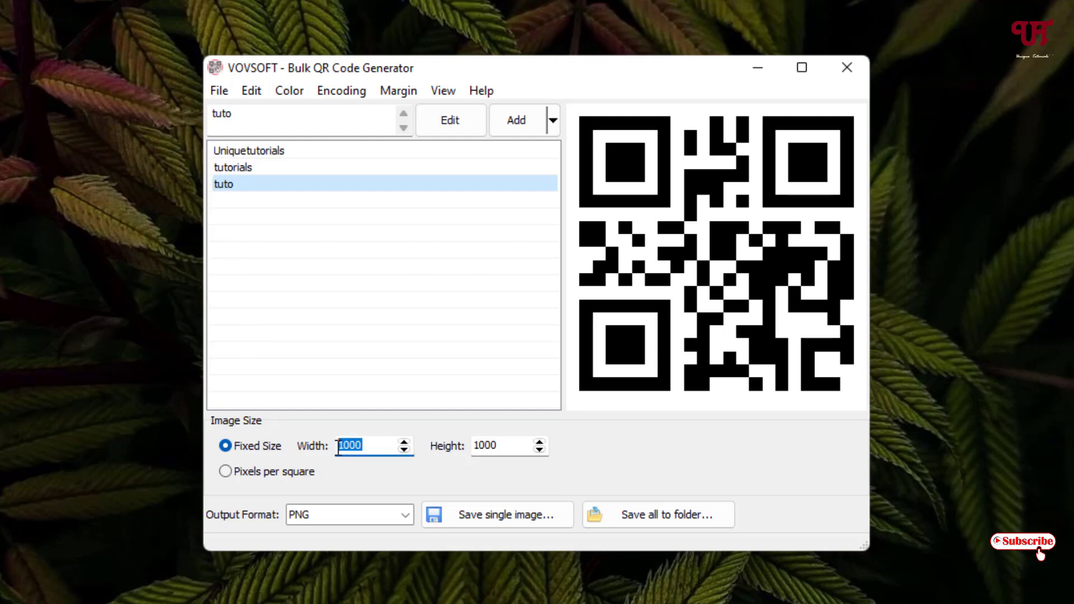
Set fixed image size to 500 by 500 and keep PNG as the output format.
{"action": "type", "text": "500"}
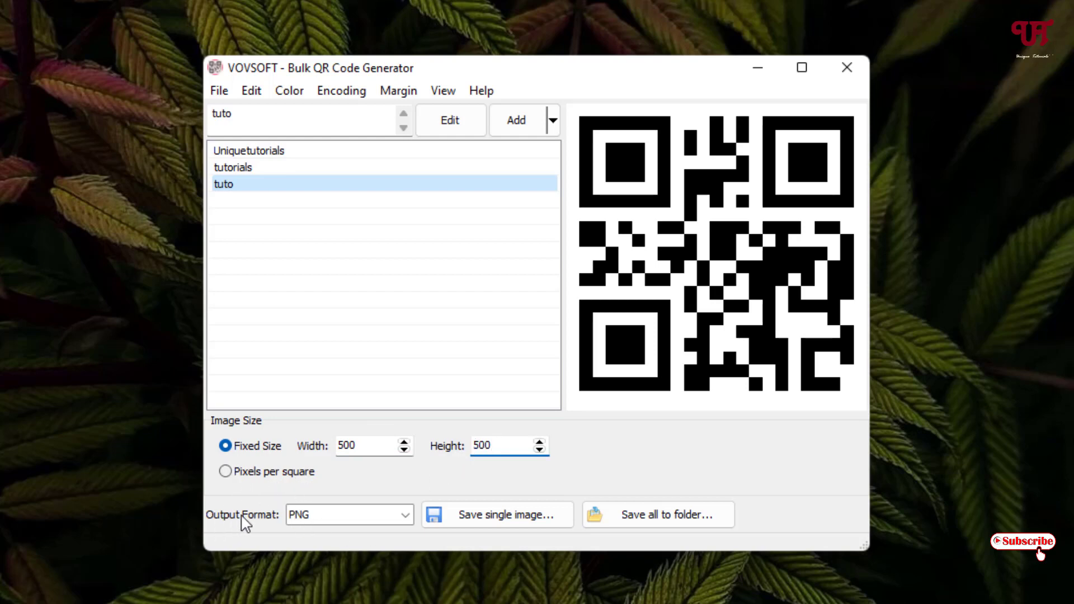
{"action": "left_click", "coordinate": [404, 515]}
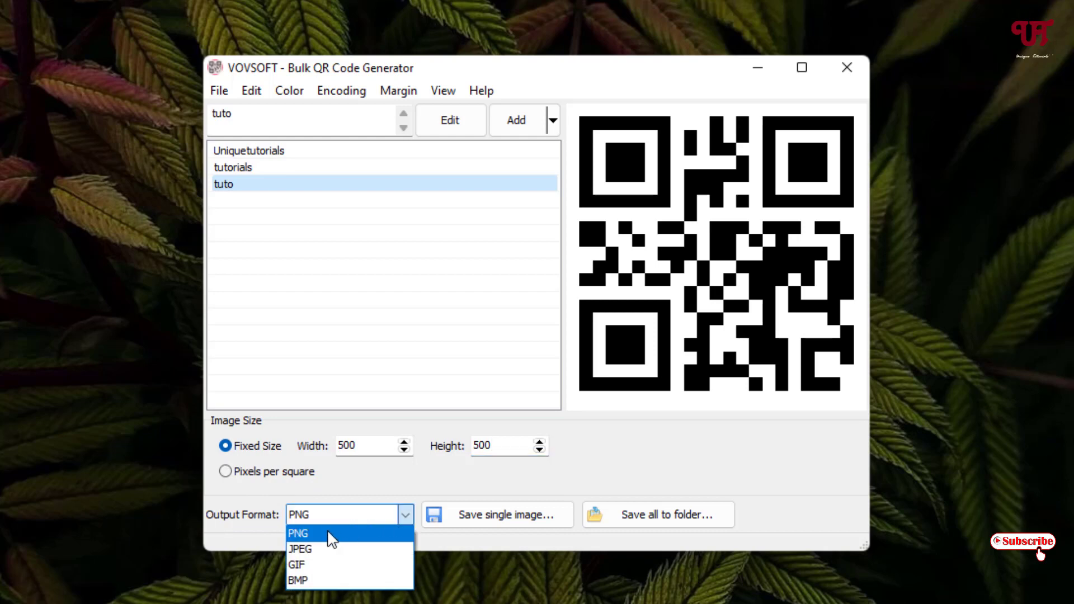
{"action": "mouse_move", "coordinate": [298, 580]}
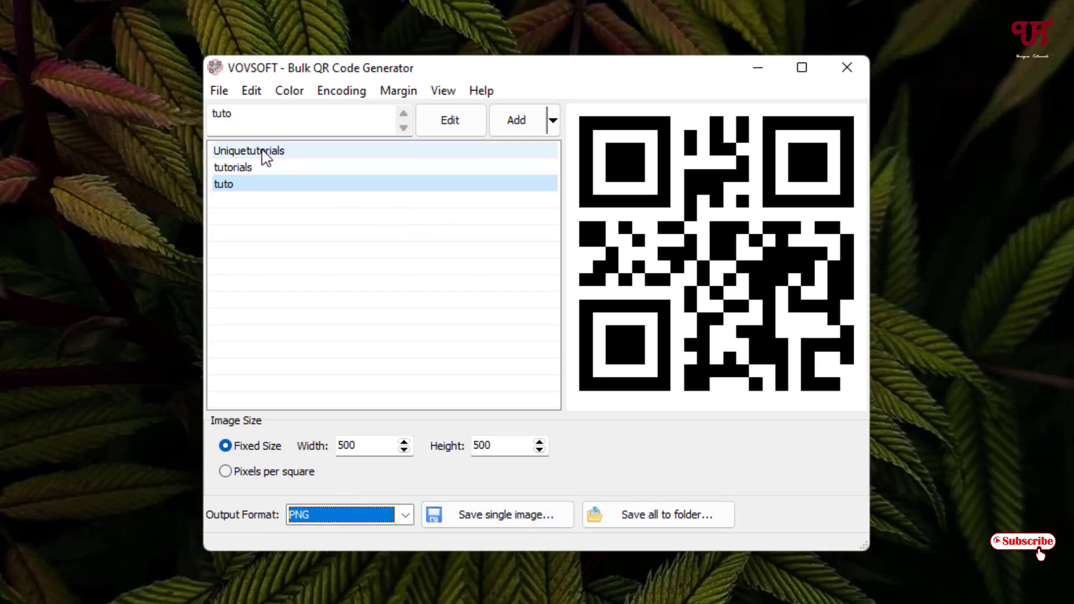
{"action": "left_click", "coordinate": [233, 167]}
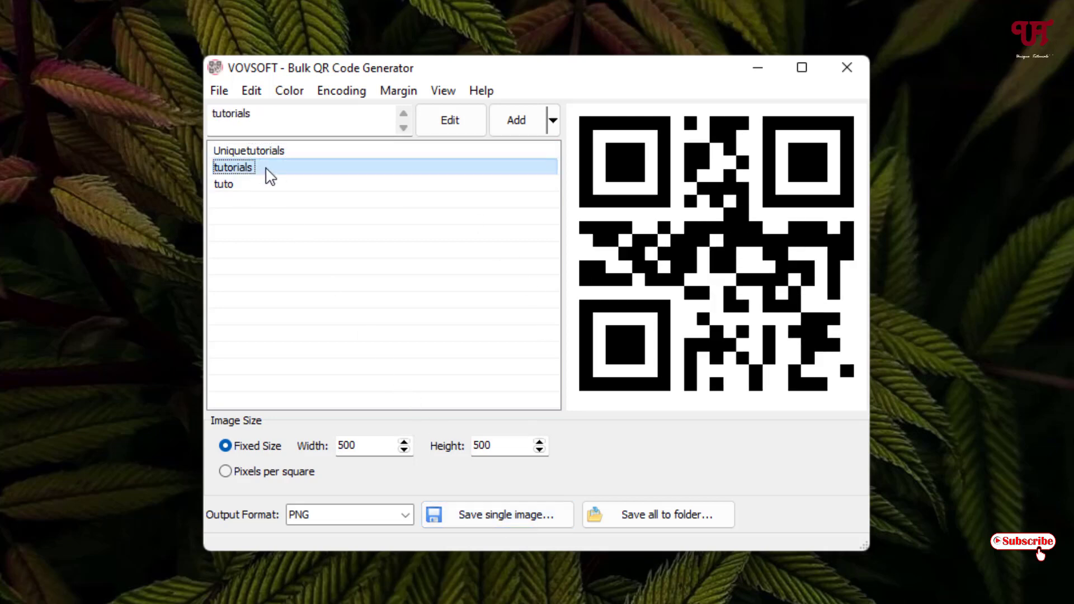
{"action": "mouse_move", "coordinate": [619, 487]}
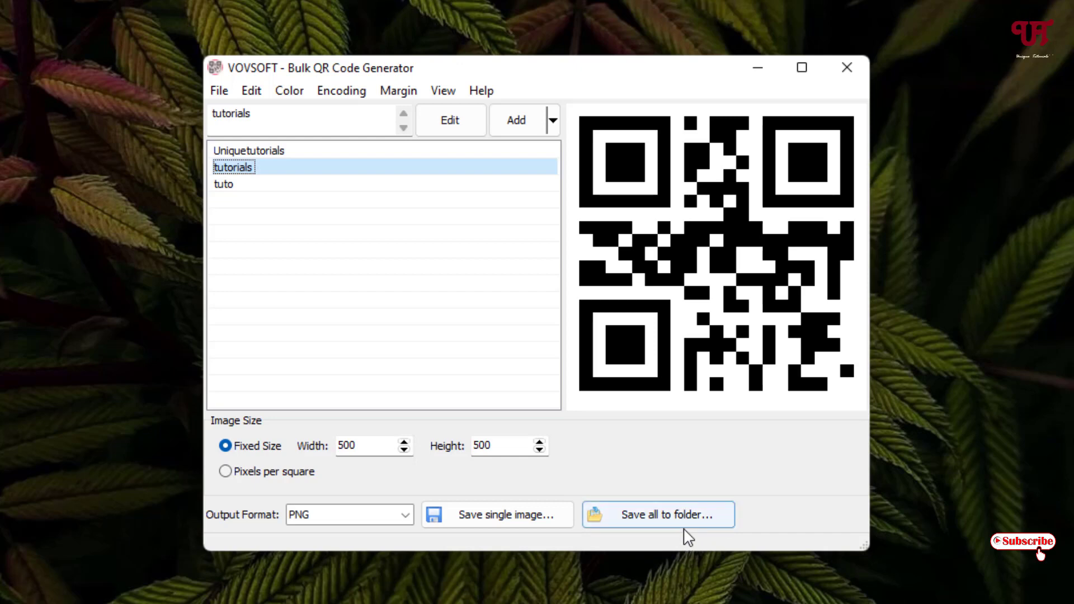
{"action": "mouse_move", "coordinate": [444, 90]}
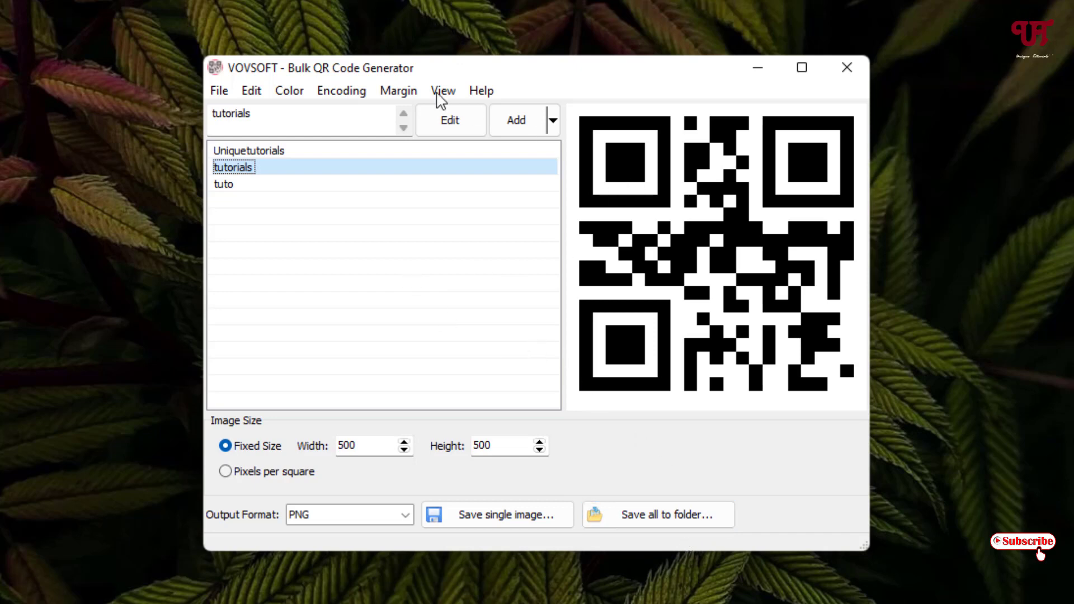
Try Red, Blue and Green for the QR code colour.
{"action": "left_click", "coordinate": [289, 89]}
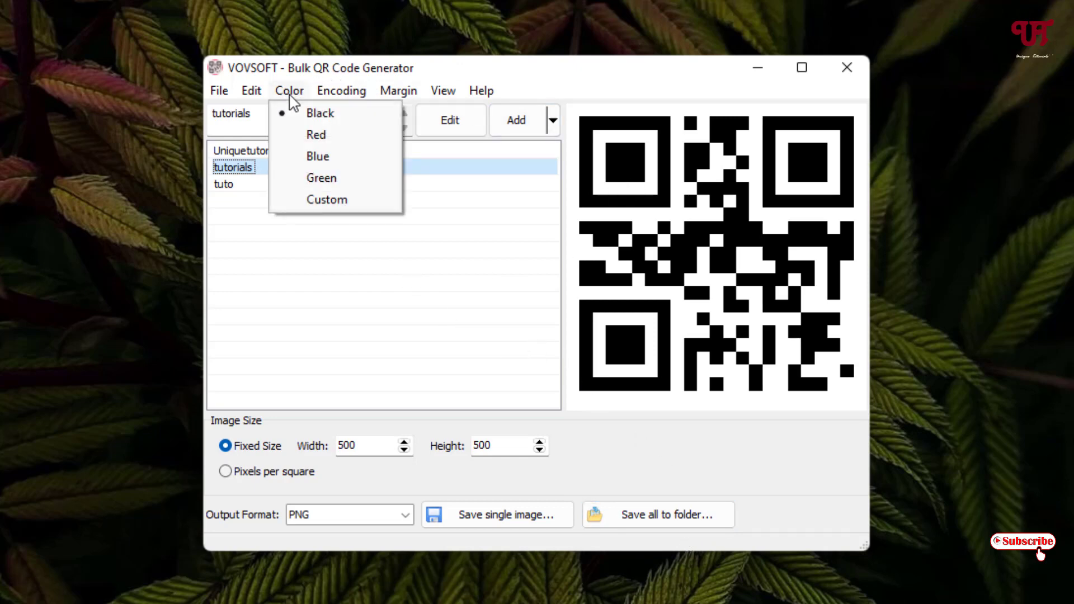
{"action": "left_click", "coordinate": [316, 134]}
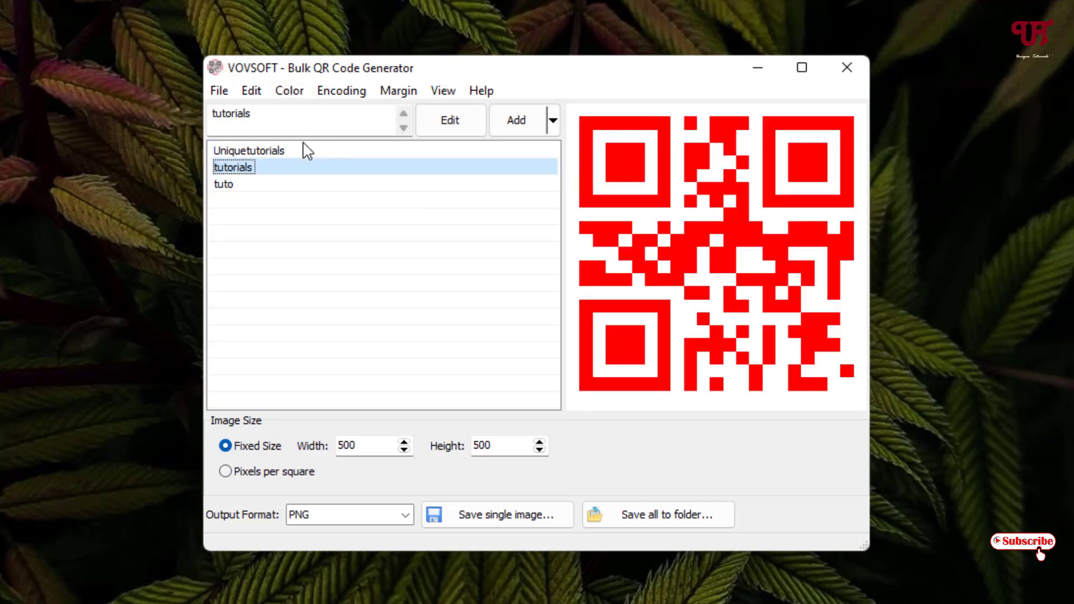
{"action": "left_click", "coordinate": [288, 89]}
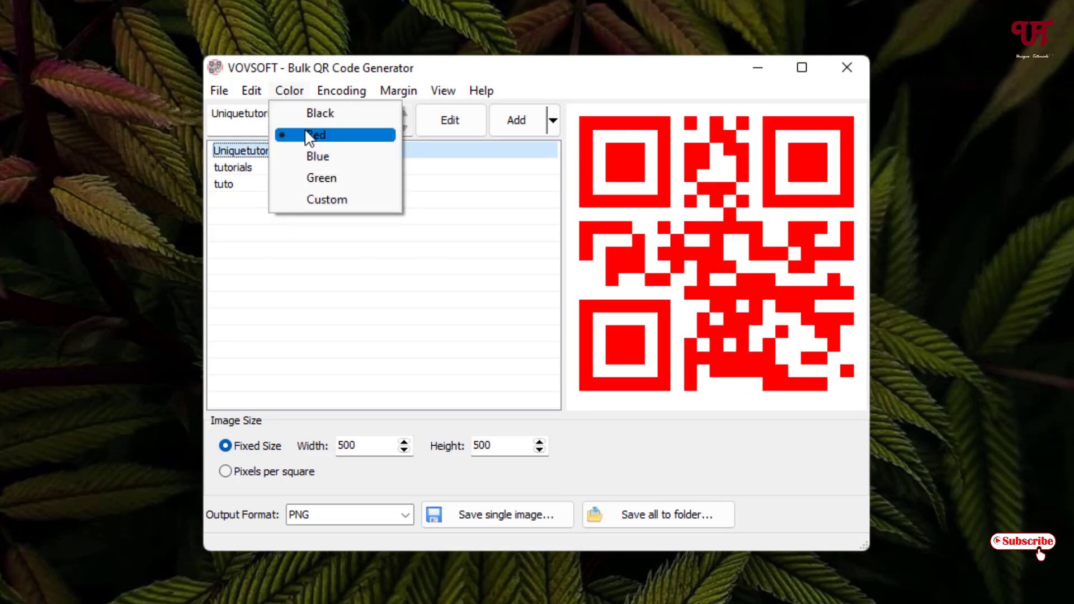
{"action": "left_click", "coordinate": [318, 157]}
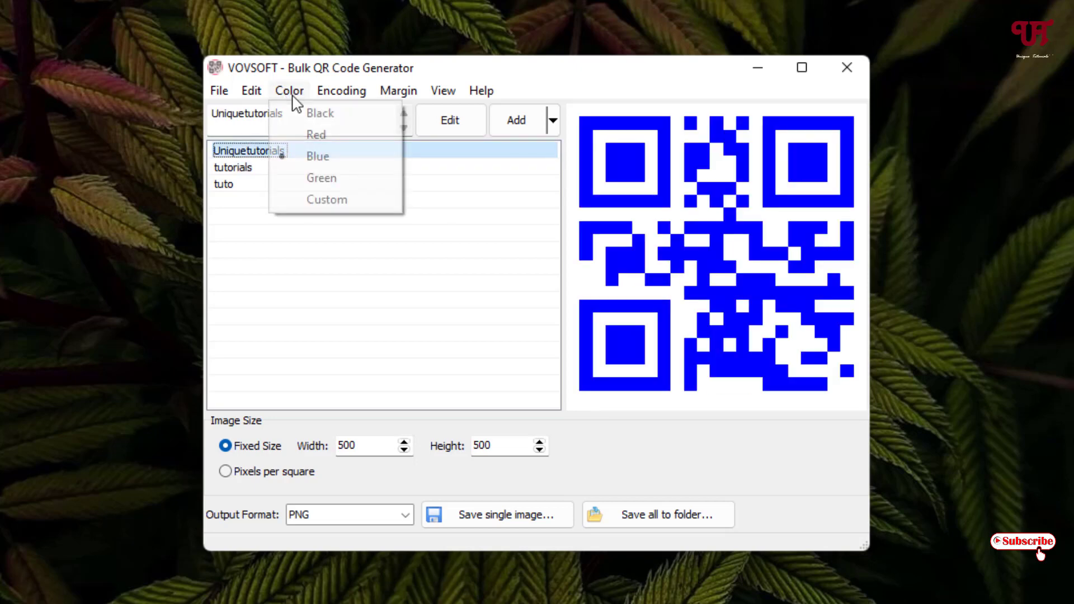
{"action": "left_click", "coordinate": [321, 178]}
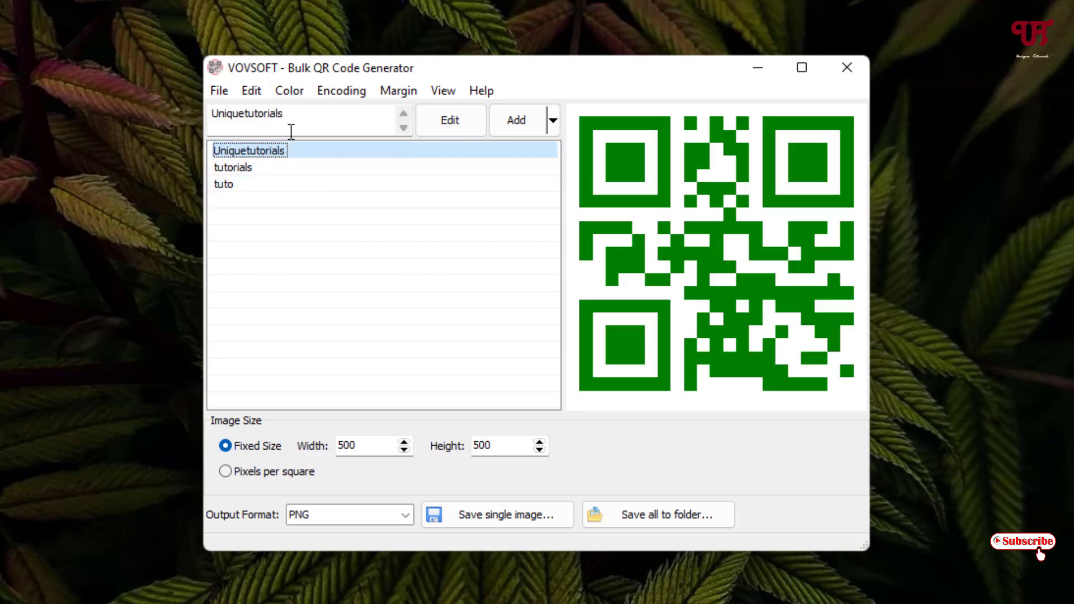
Choose Custom from the Color menu to bring up the colour picker.
{"action": "left_click", "coordinate": [289, 89]}
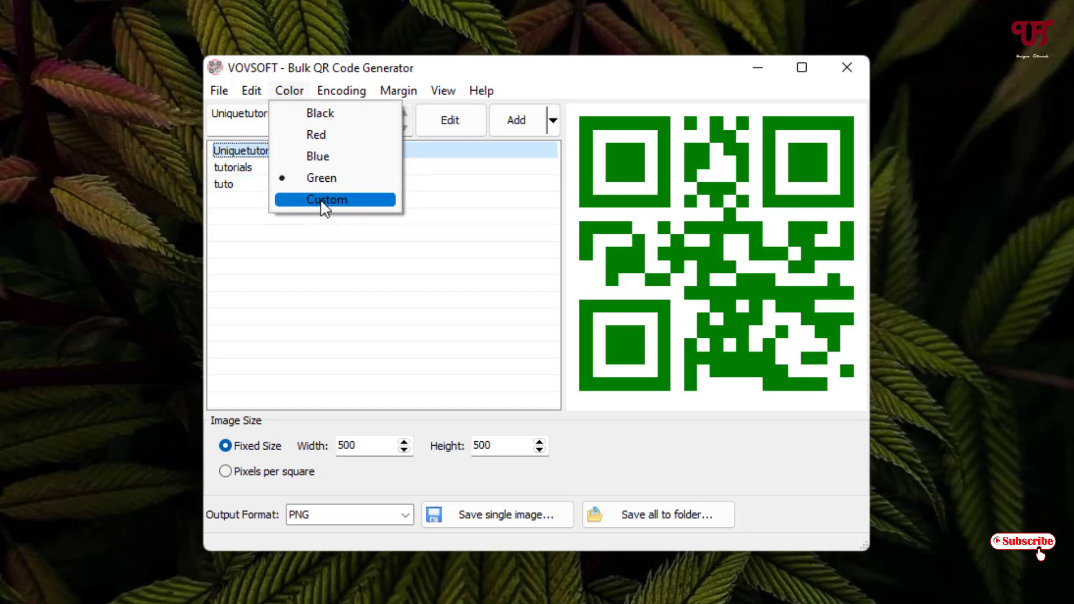
{"action": "left_click", "coordinate": [327, 199]}
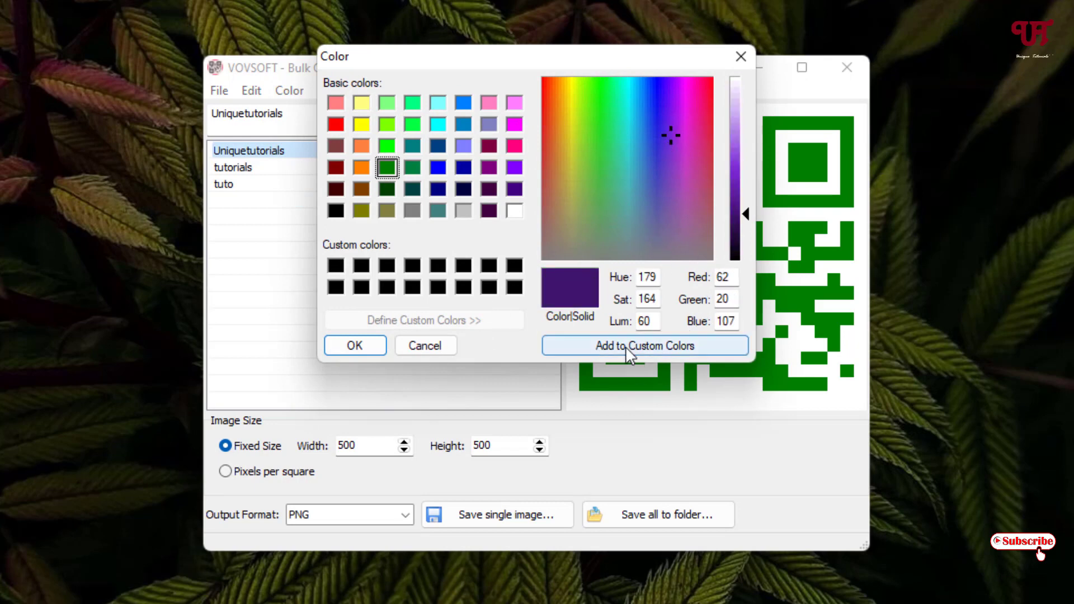
Apply a custom dark purple to the QR code, then set the colour back to Black.
{"action": "left_click", "coordinate": [644, 346]}
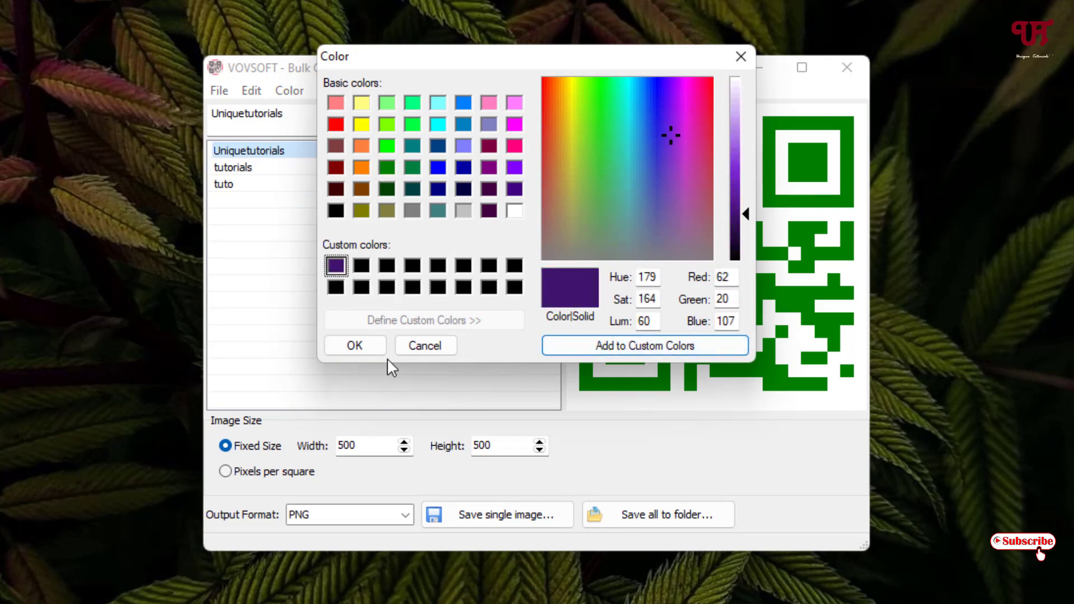
{"action": "left_click", "coordinate": [355, 345]}
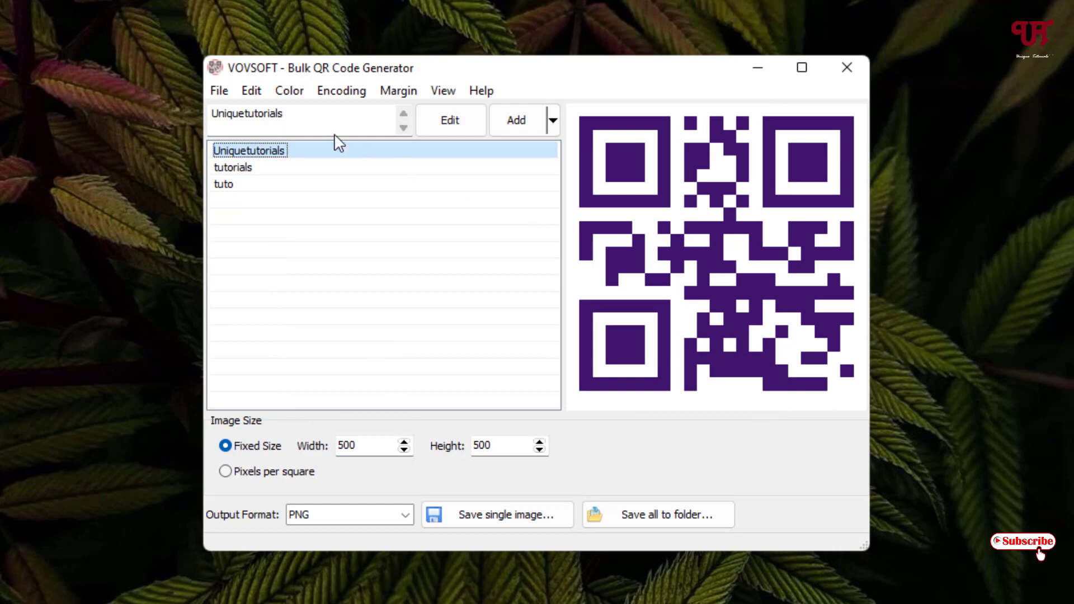
{"action": "left_click", "coordinate": [289, 89]}
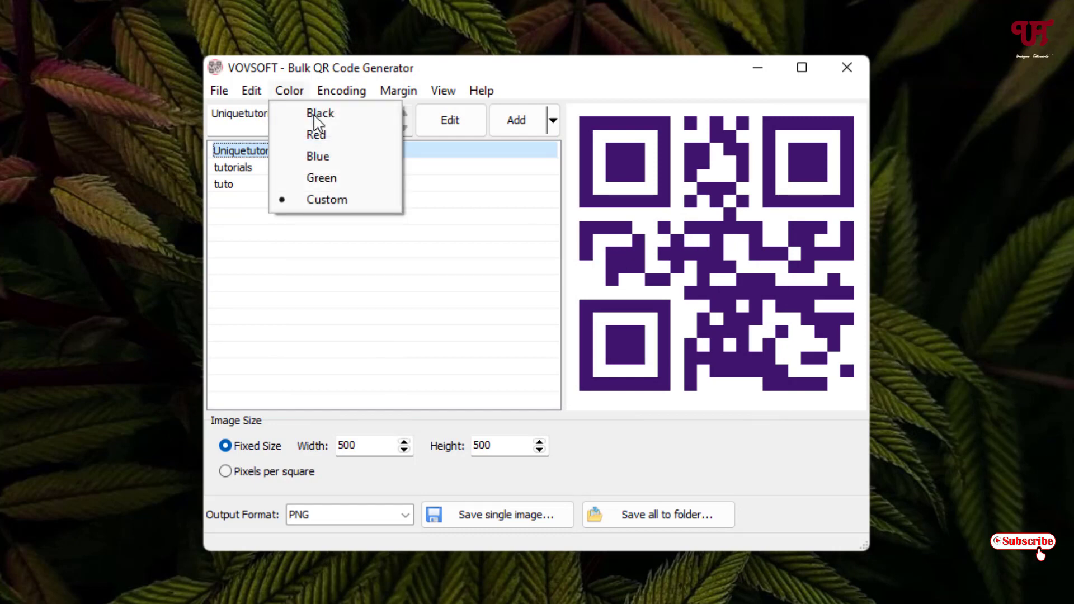
{"action": "left_click", "coordinate": [320, 113]}
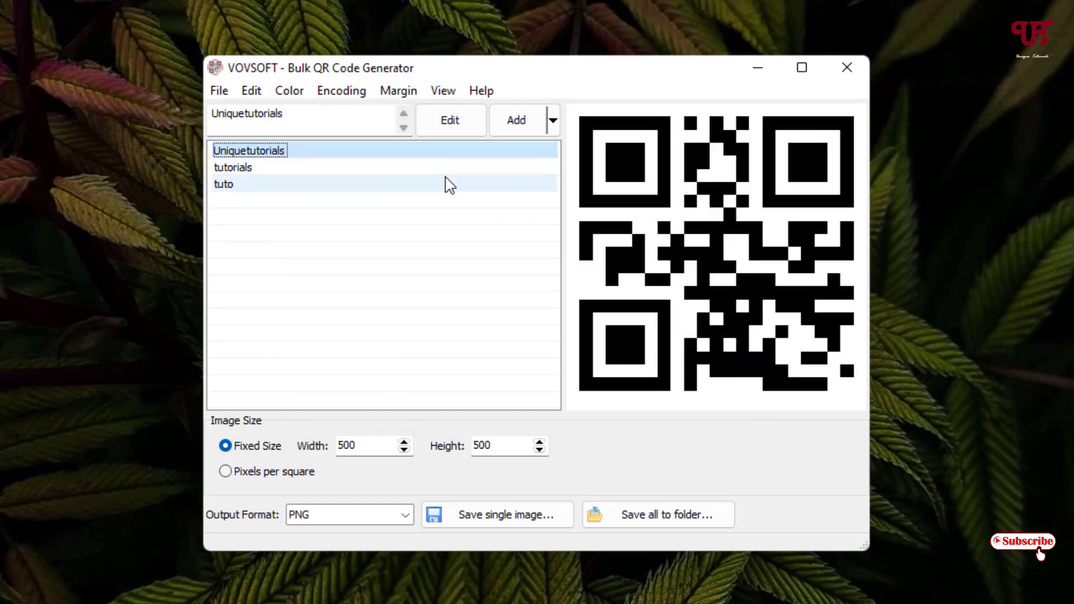
{"action": "mouse_move", "coordinate": [444, 186]}
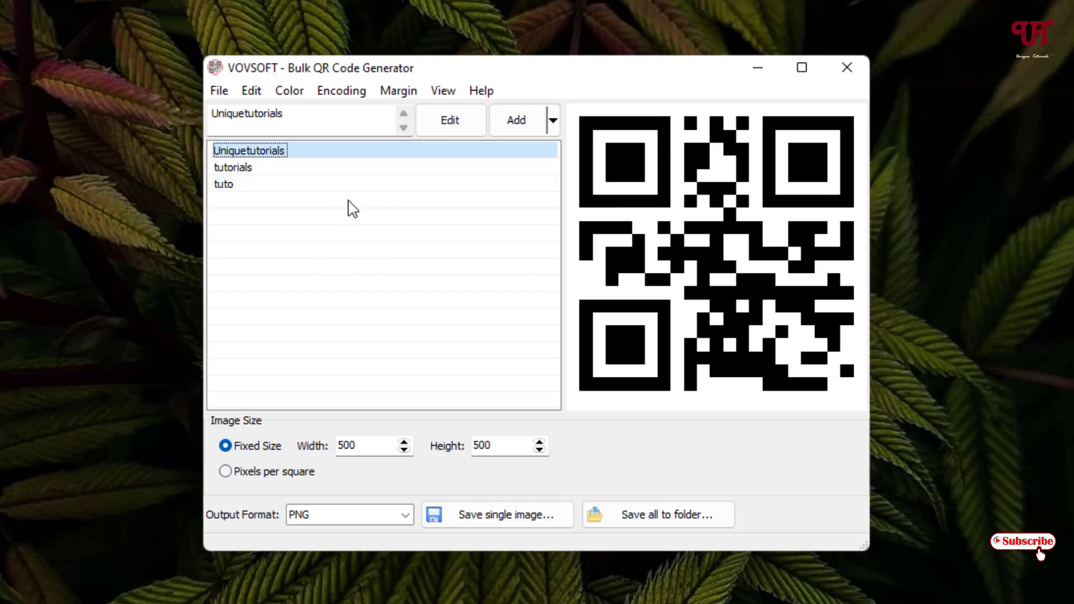
{"action": "mouse_move", "coordinate": [668, 531]}
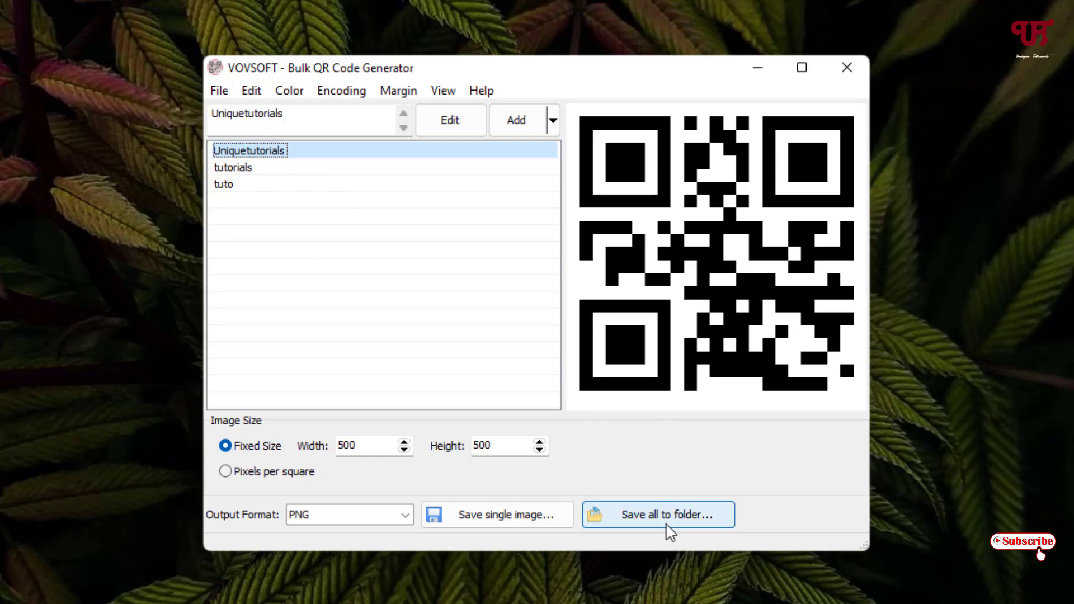
Save all three QR codes as PNG images to the Desktop folder.
{"action": "left_click", "coordinate": [658, 515]}
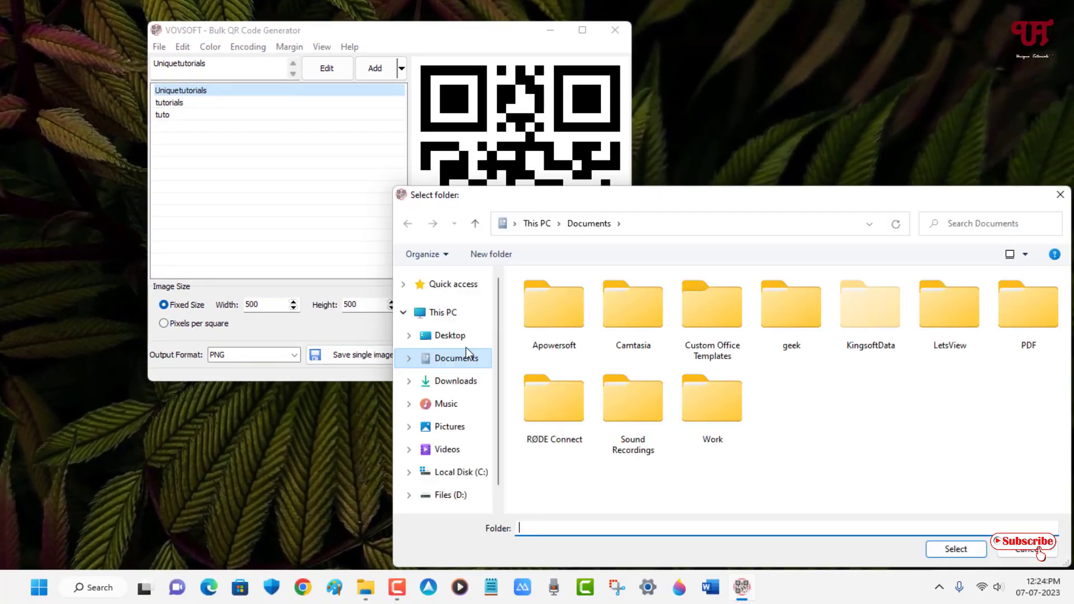
{"action": "left_click", "coordinate": [450, 335]}
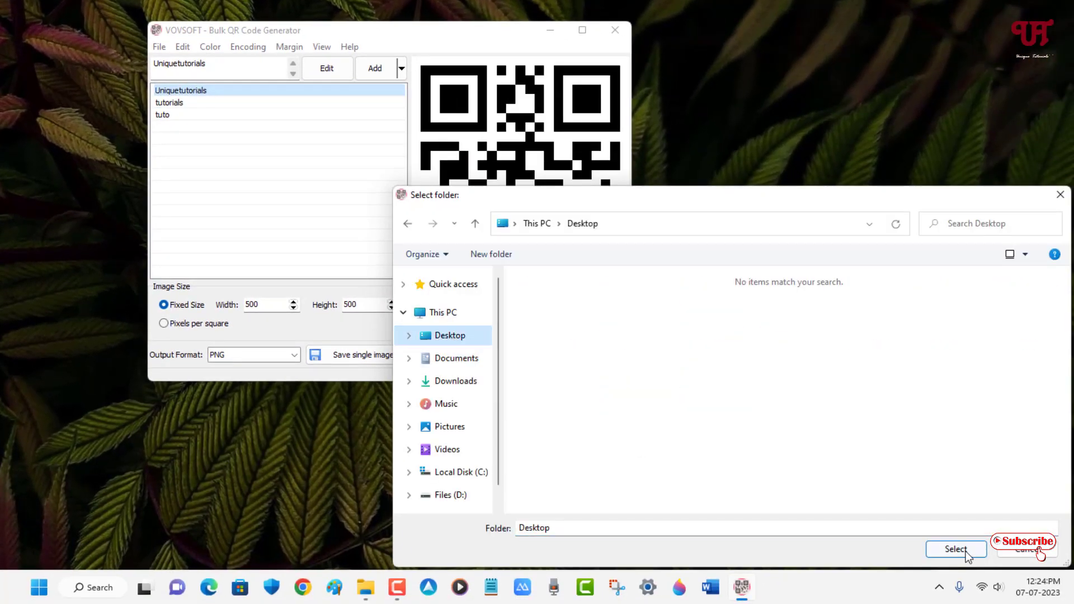
{"action": "left_click", "coordinate": [954, 550]}
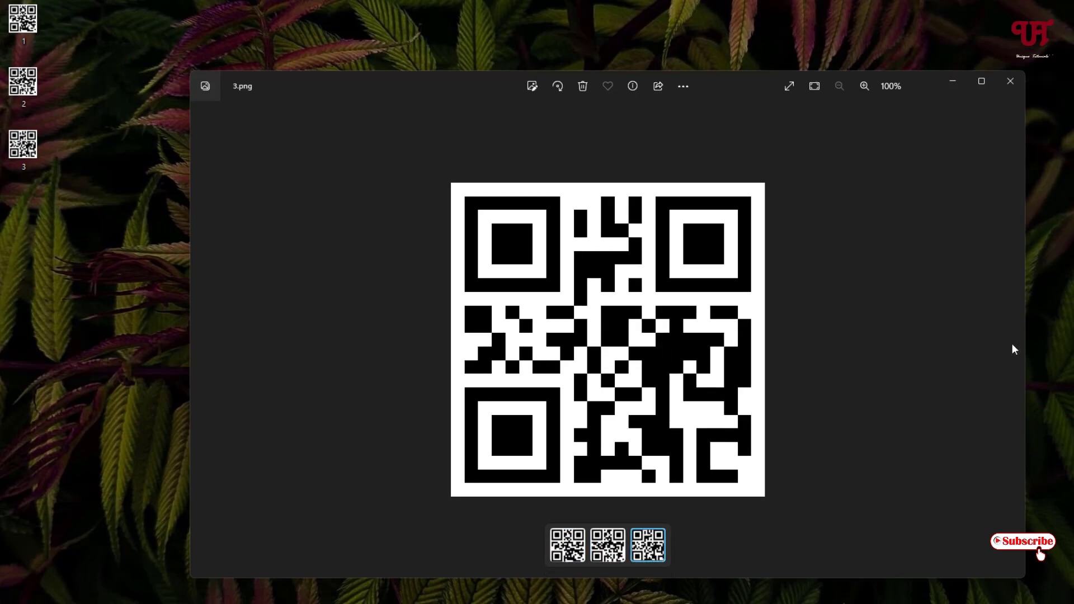
View the saved 1.png in Photos, then close the viewer.
{"action": "left_click", "coordinate": [566, 545]}
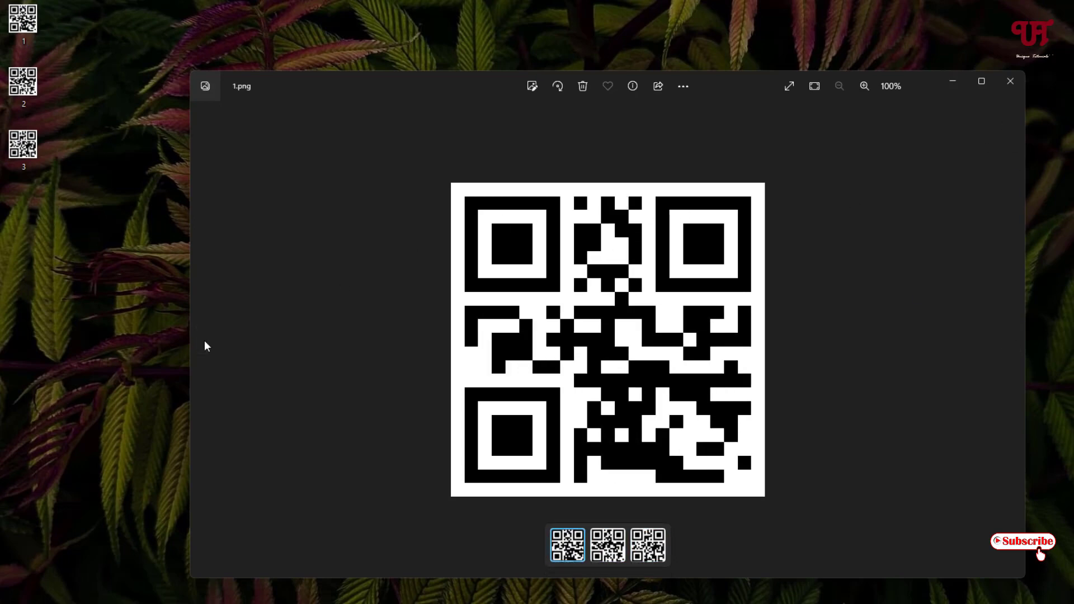
{"action": "left_click", "coordinate": [648, 545]}
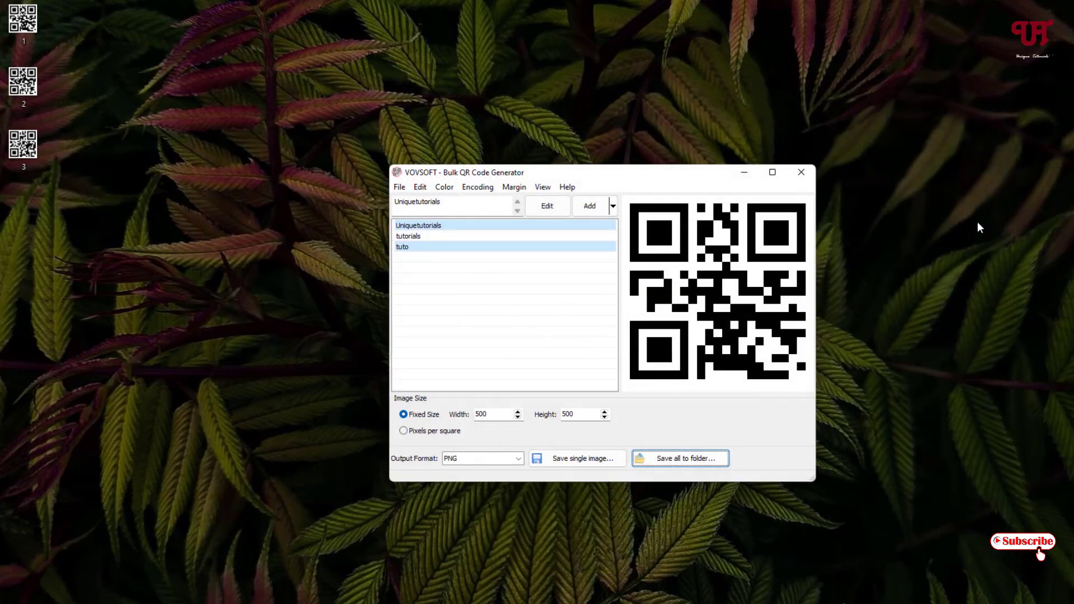
{"action": "mouse_move", "coordinate": [844, 191]}
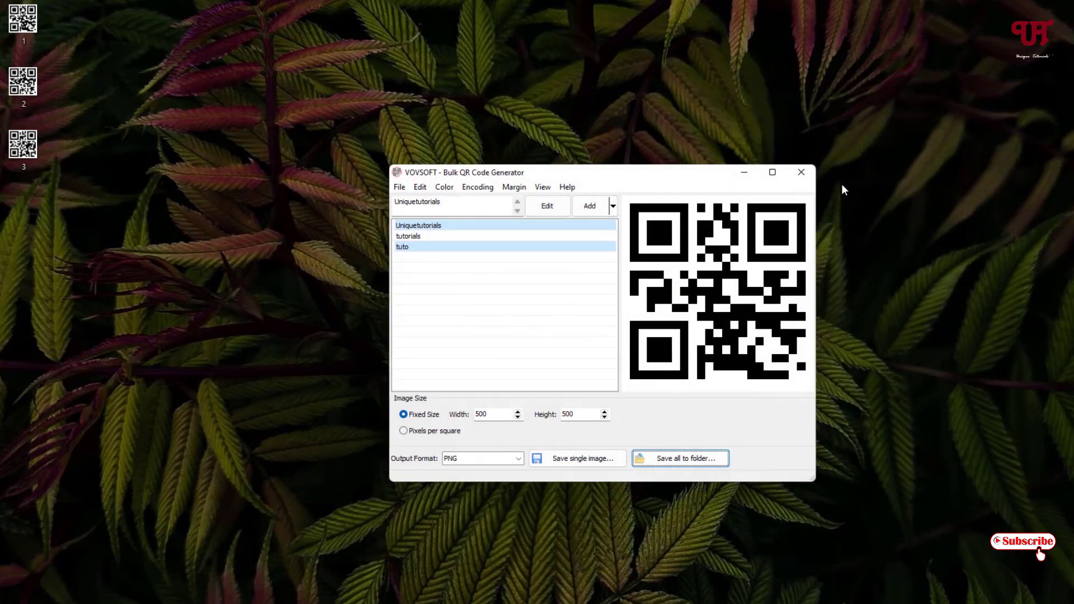